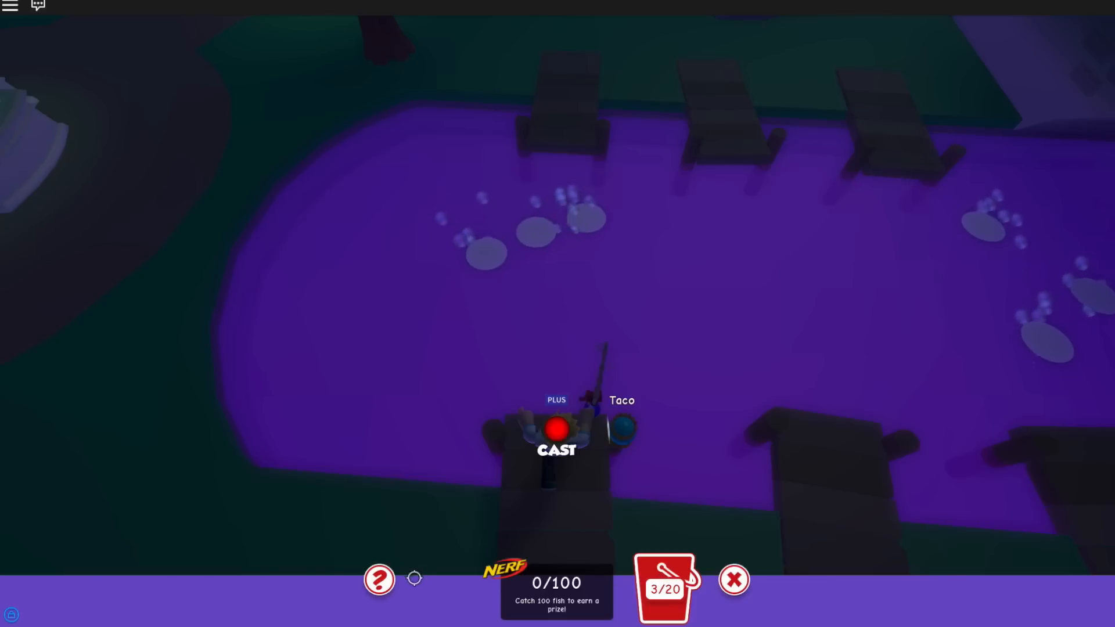
pyautogui.moveTo(582, 425)
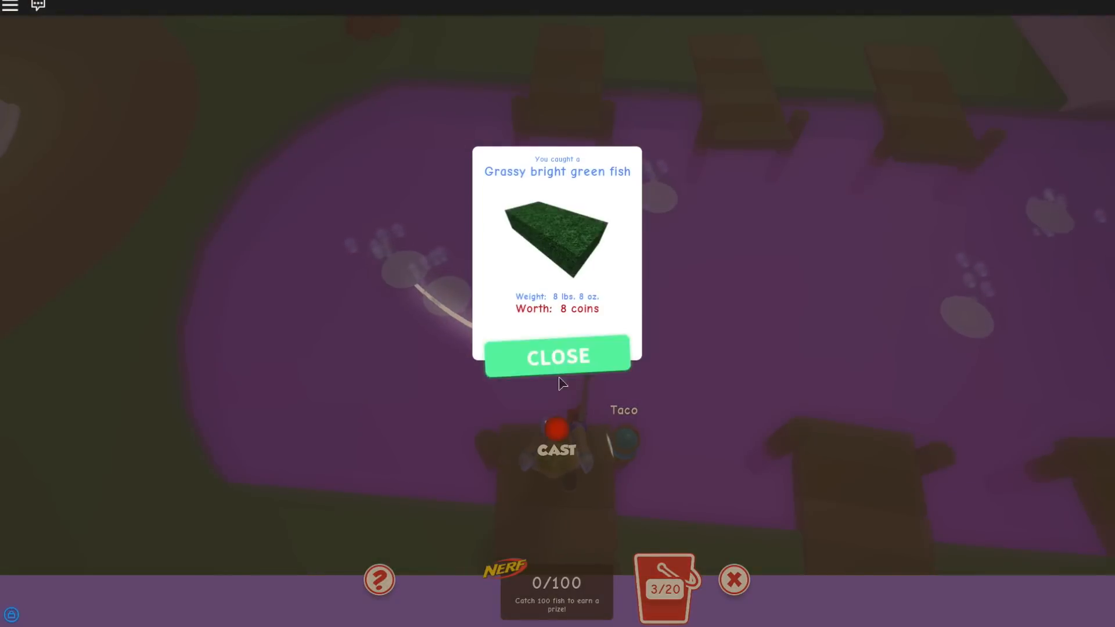
# Close the Grassy and Pebble Dirt cards and keep catching fish until 8 of 100
pyautogui.click(557, 356)
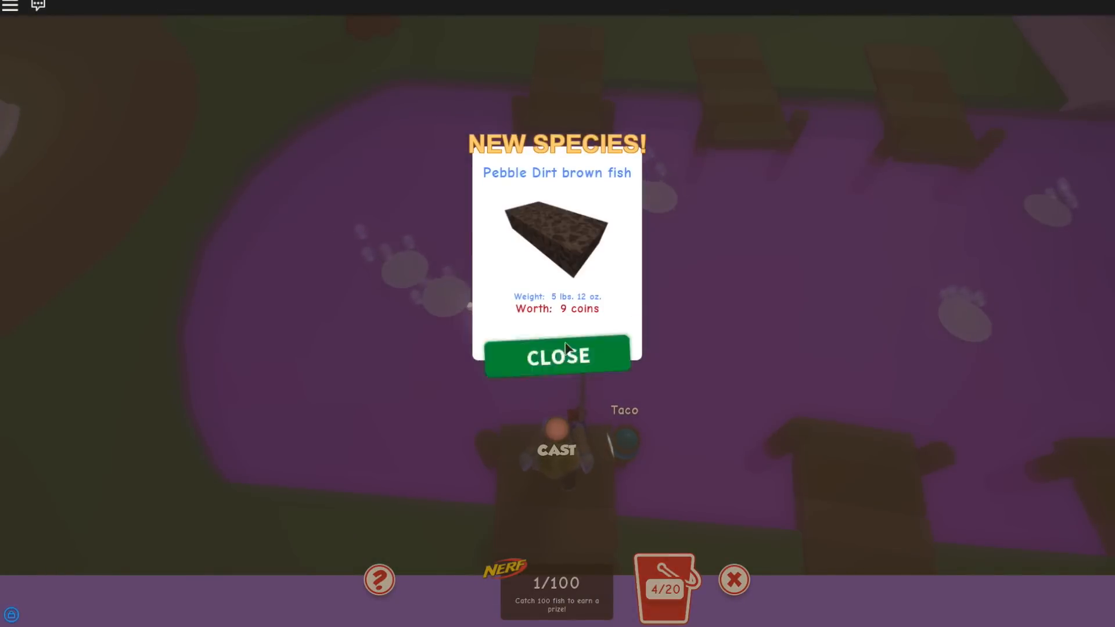
pyautogui.click(557, 356)
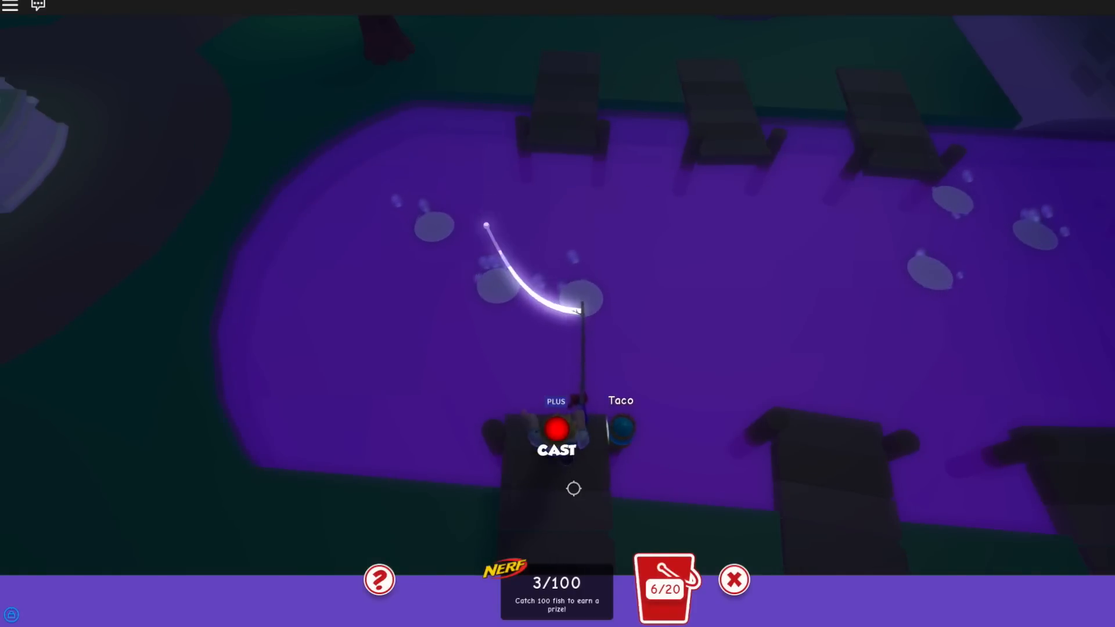
pyautogui.click(557, 431)
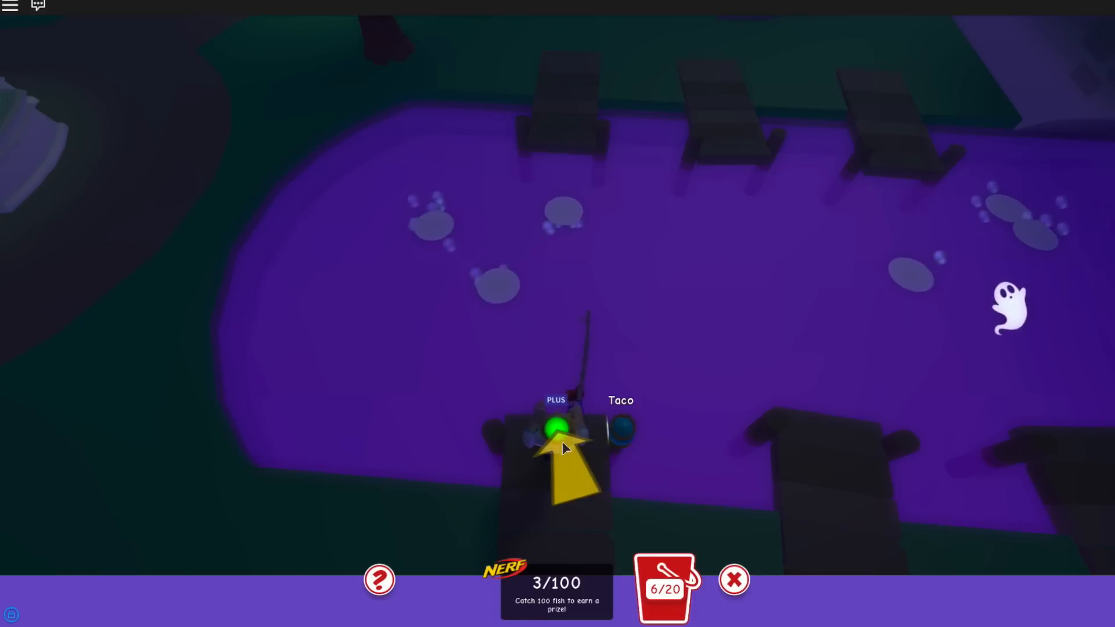
pyautogui.click(557, 427)
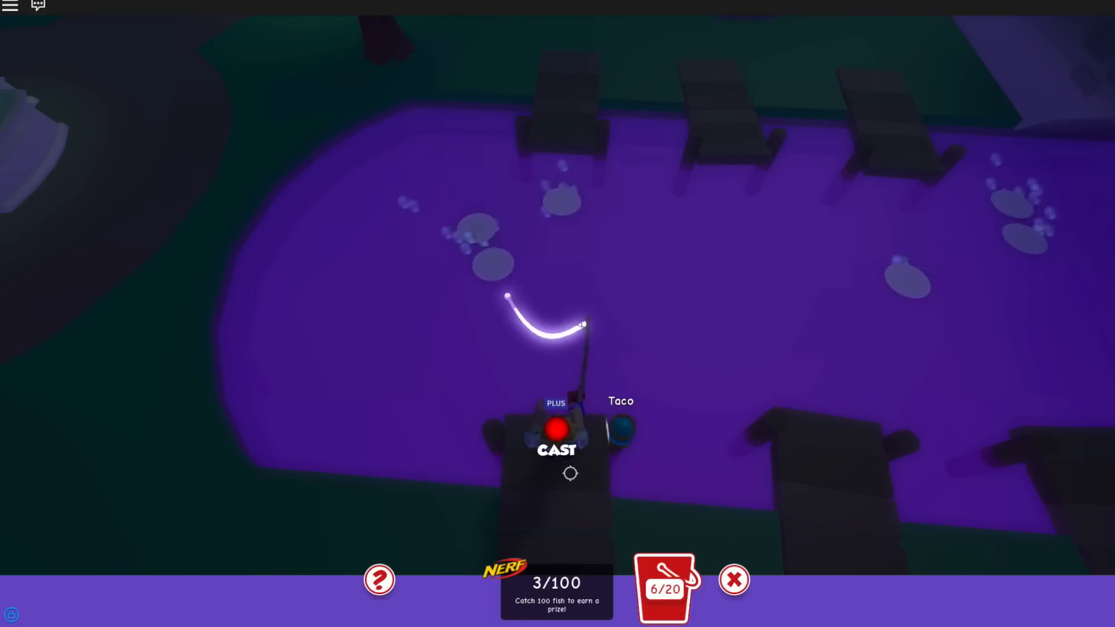
pyautogui.click(556, 432)
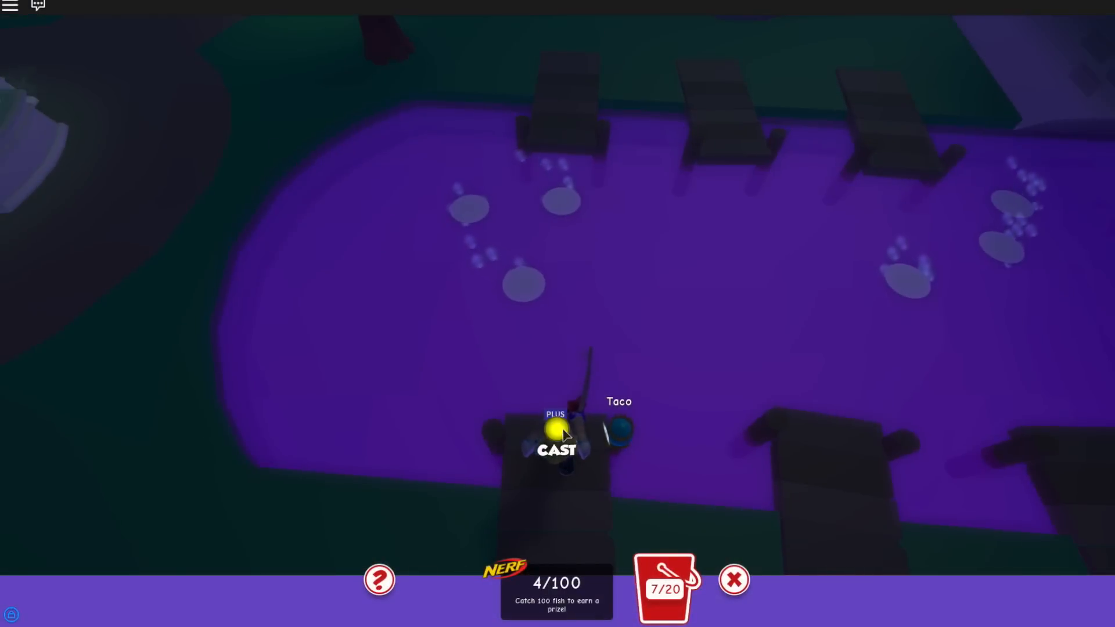
pyautogui.click(557, 449)
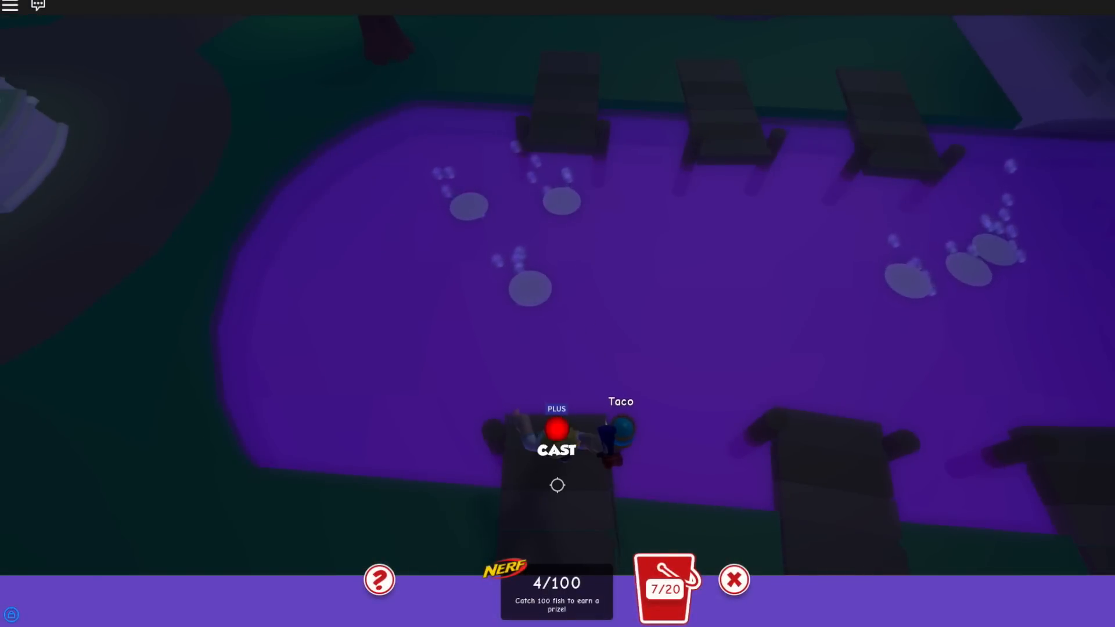
pyautogui.click(556, 449)
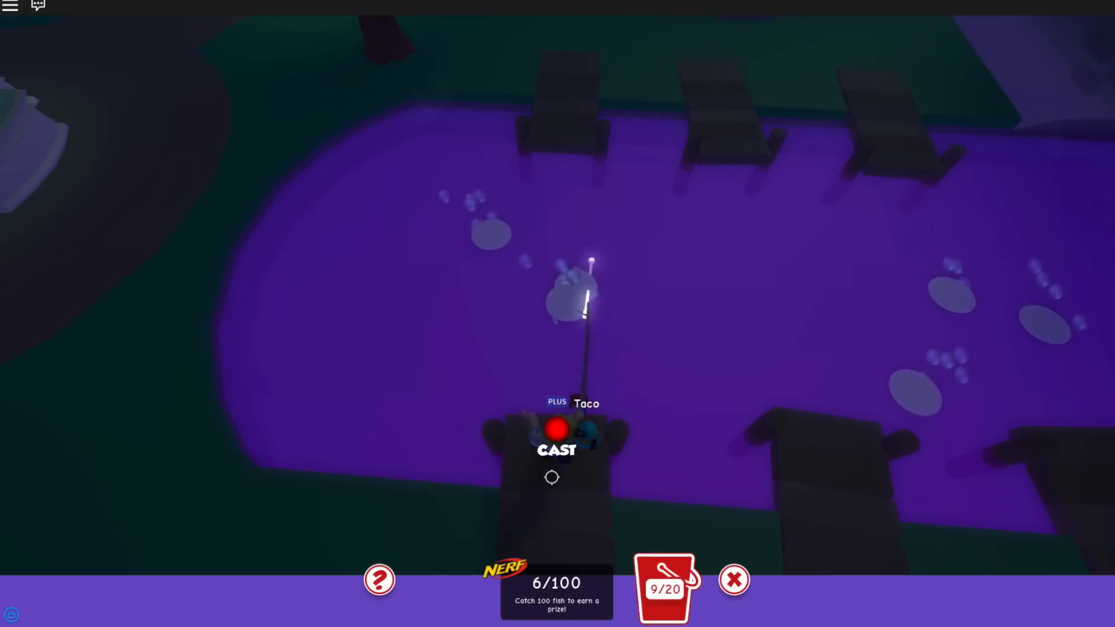
pyautogui.click(557, 441)
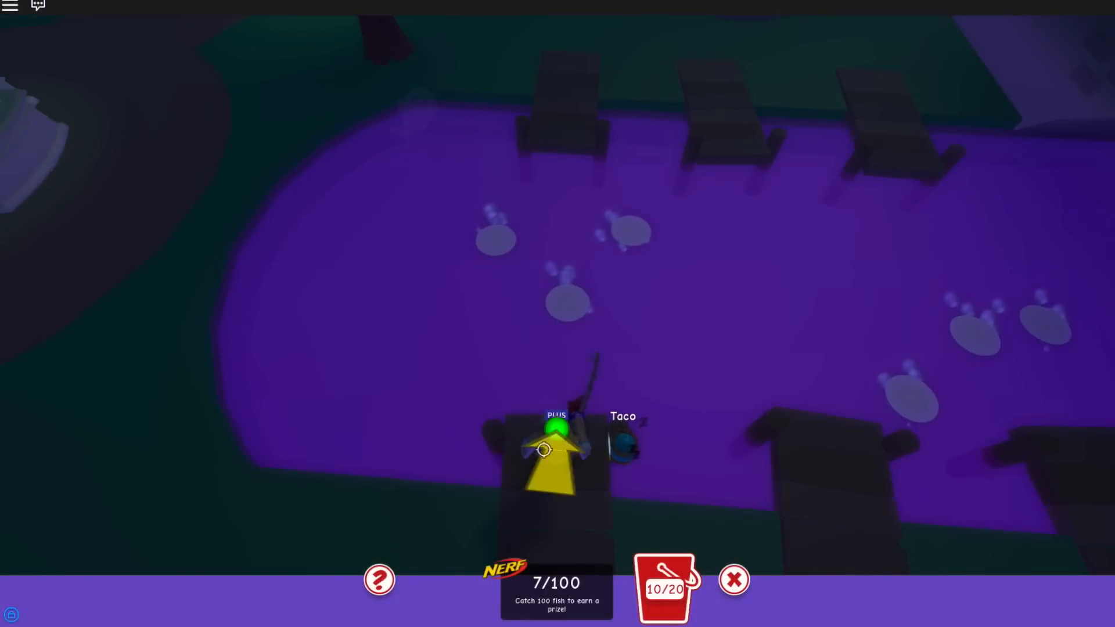
pyautogui.click(544, 449)
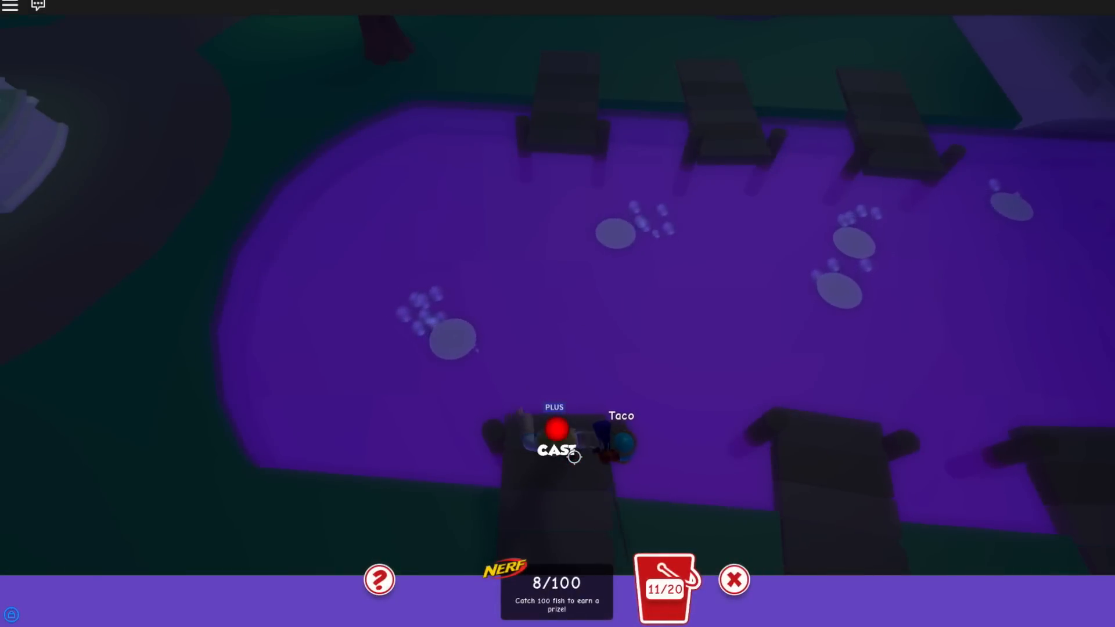
# Catch a Wooden Sea green fish and a Foil Alder fish, closing both catch cards
pyautogui.click(557, 448)
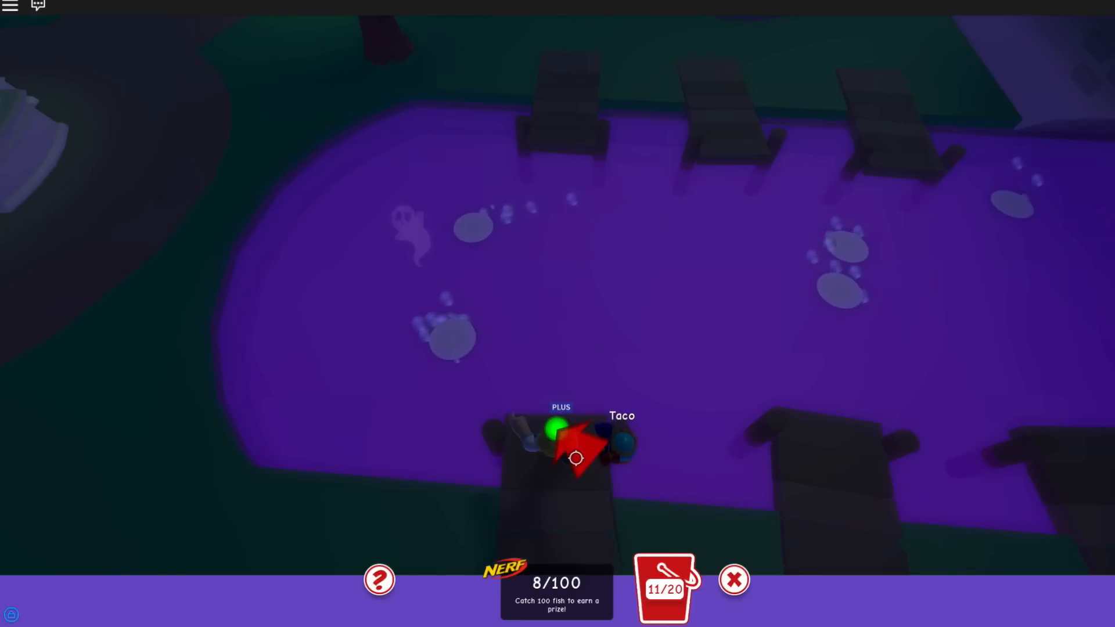
pyautogui.click(576, 458)
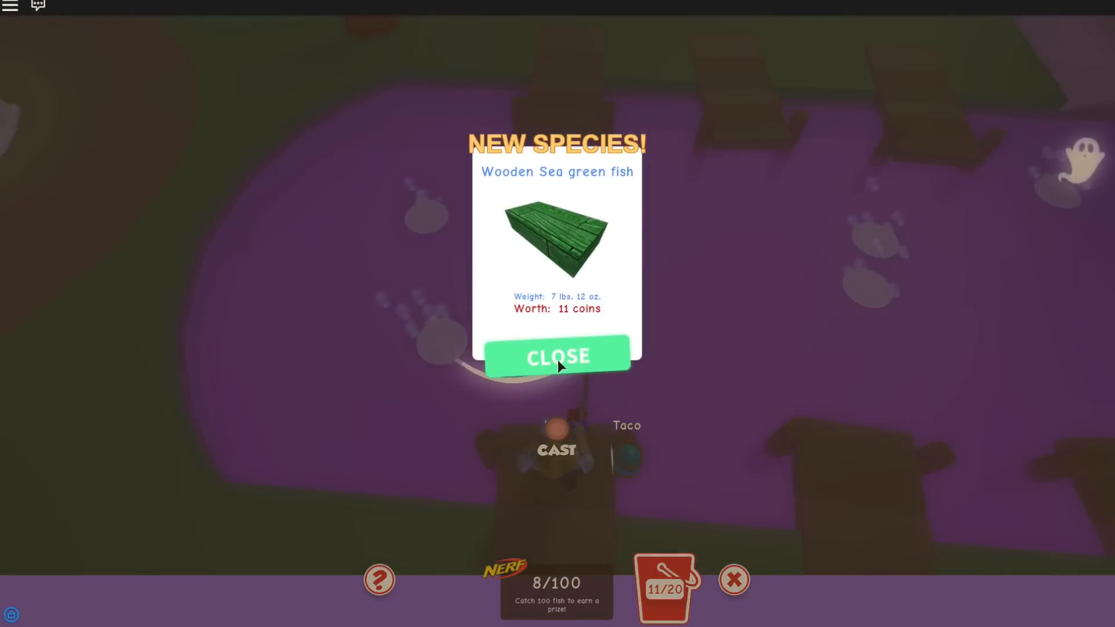
pyautogui.click(557, 356)
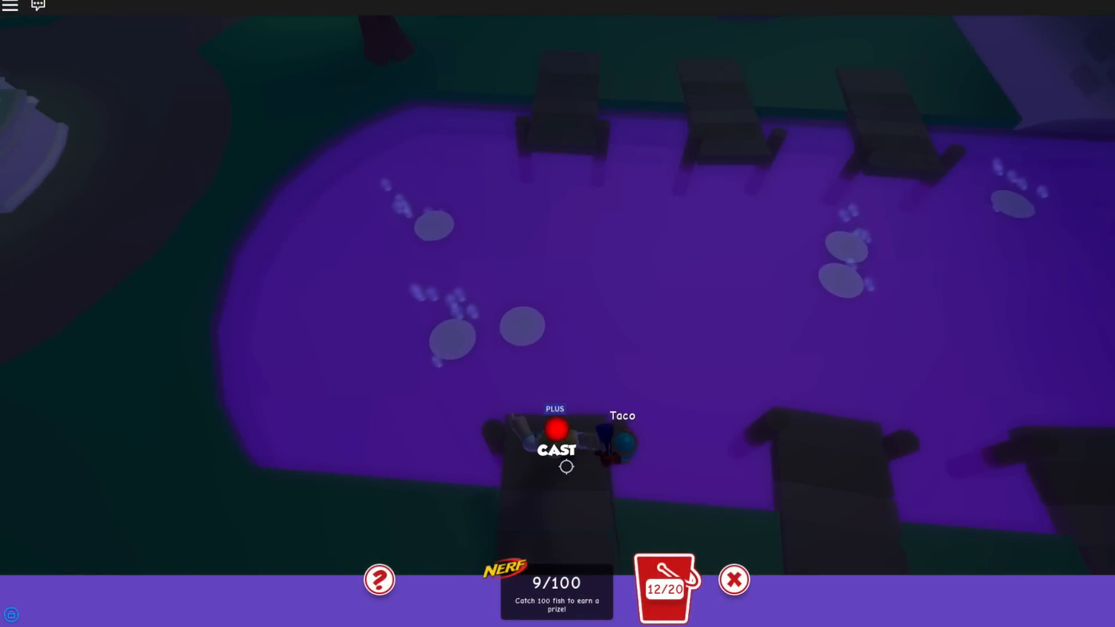
pyautogui.click(557, 441)
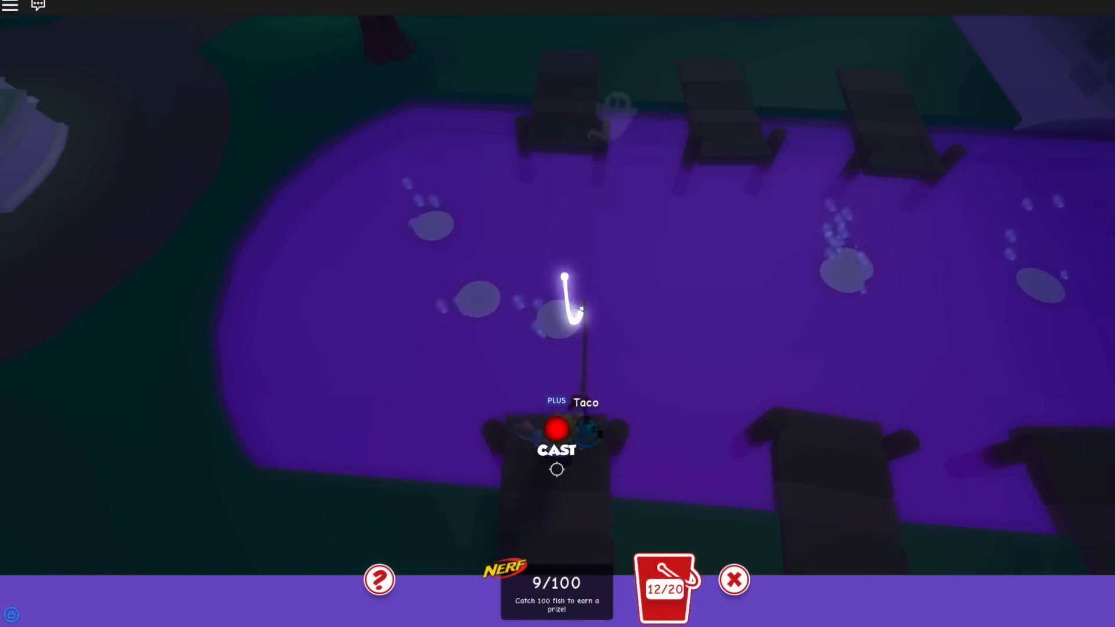
pyautogui.click(556, 450)
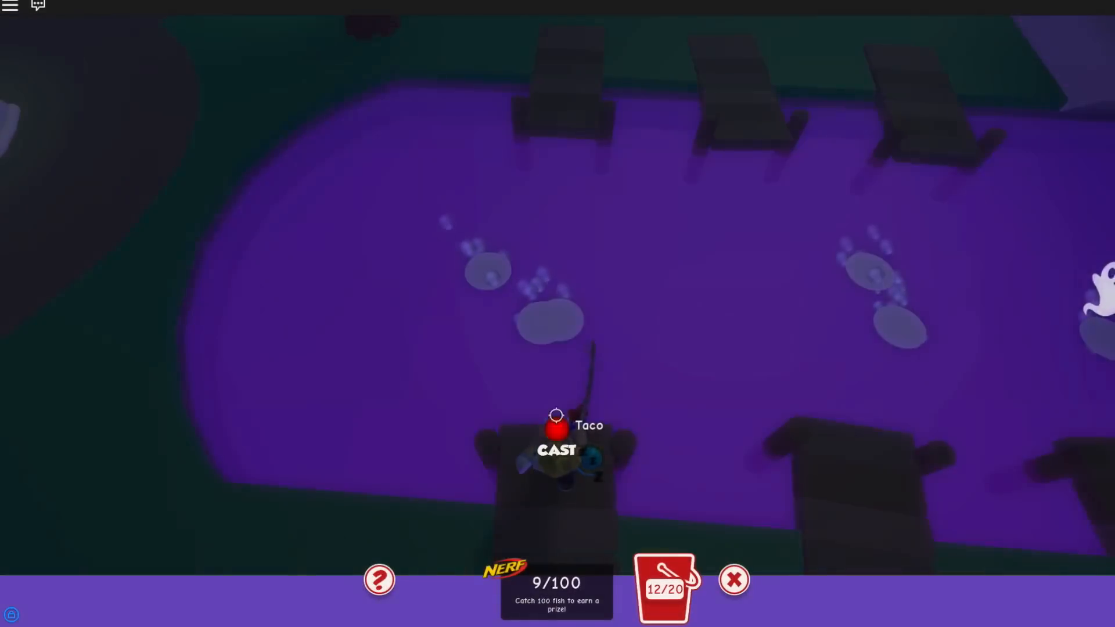
pyautogui.click(557, 441)
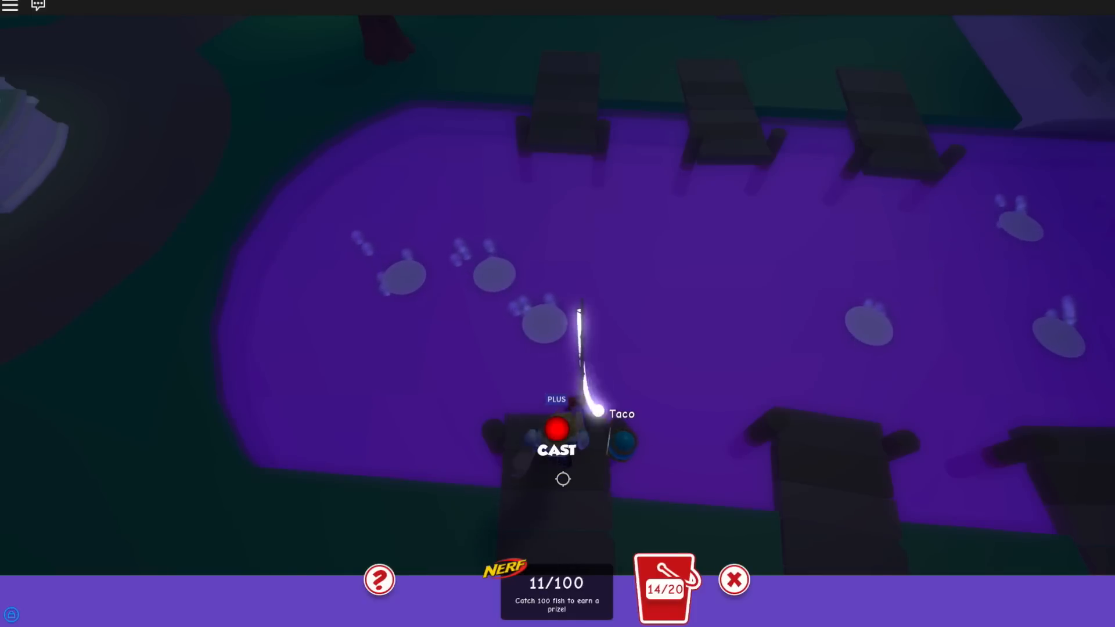
pyautogui.click(557, 431)
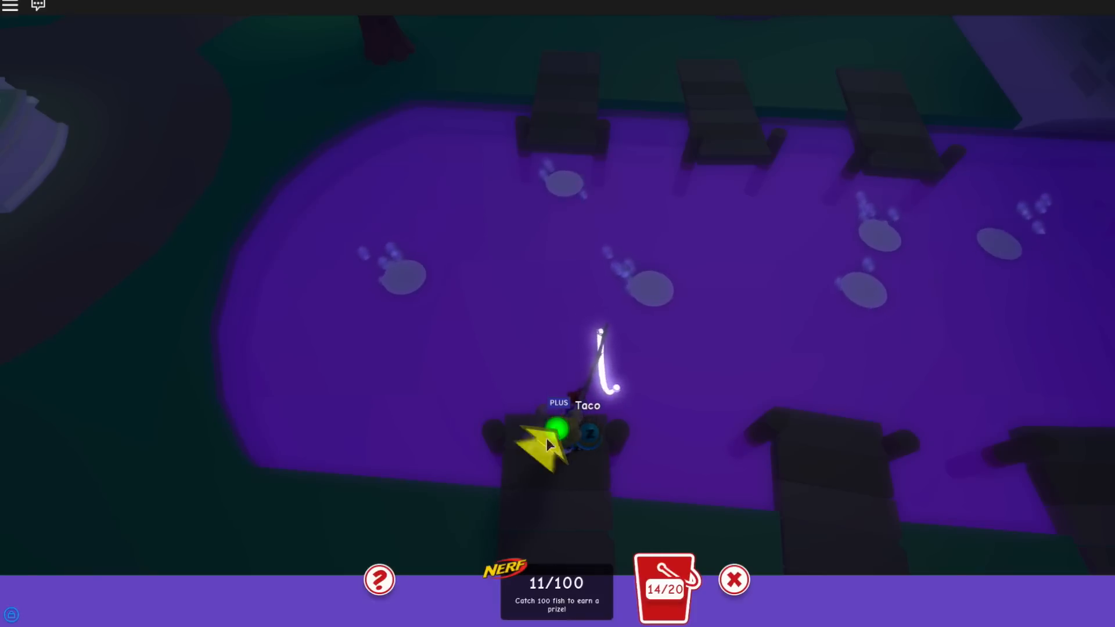
pyautogui.click(557, 426)
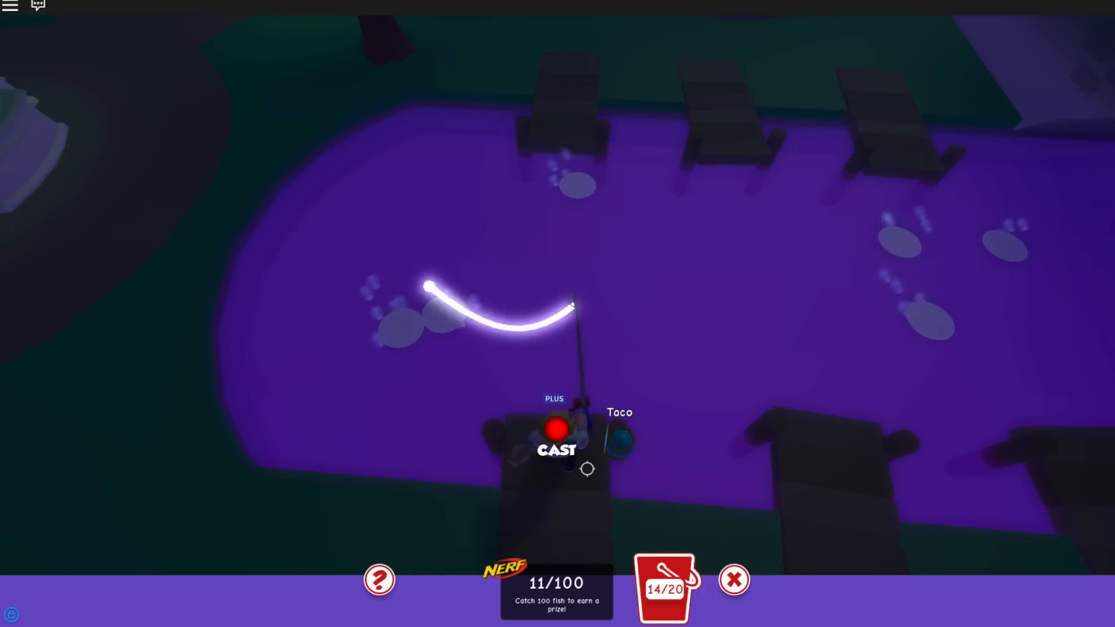
pyautogui.click(557, 438)
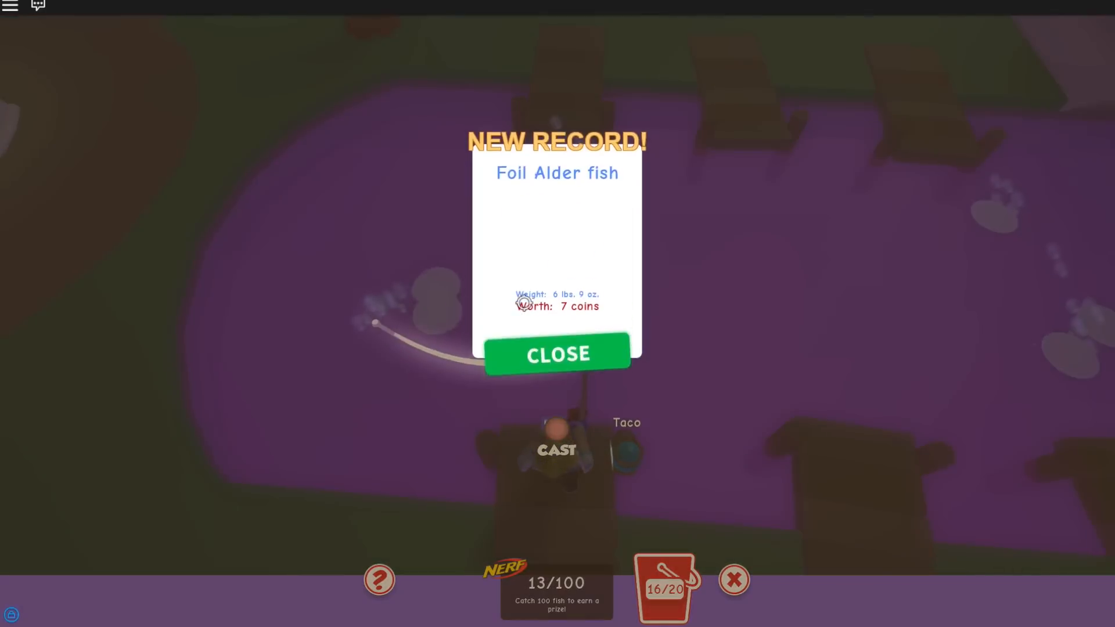
pyautogui.click(557, 354)
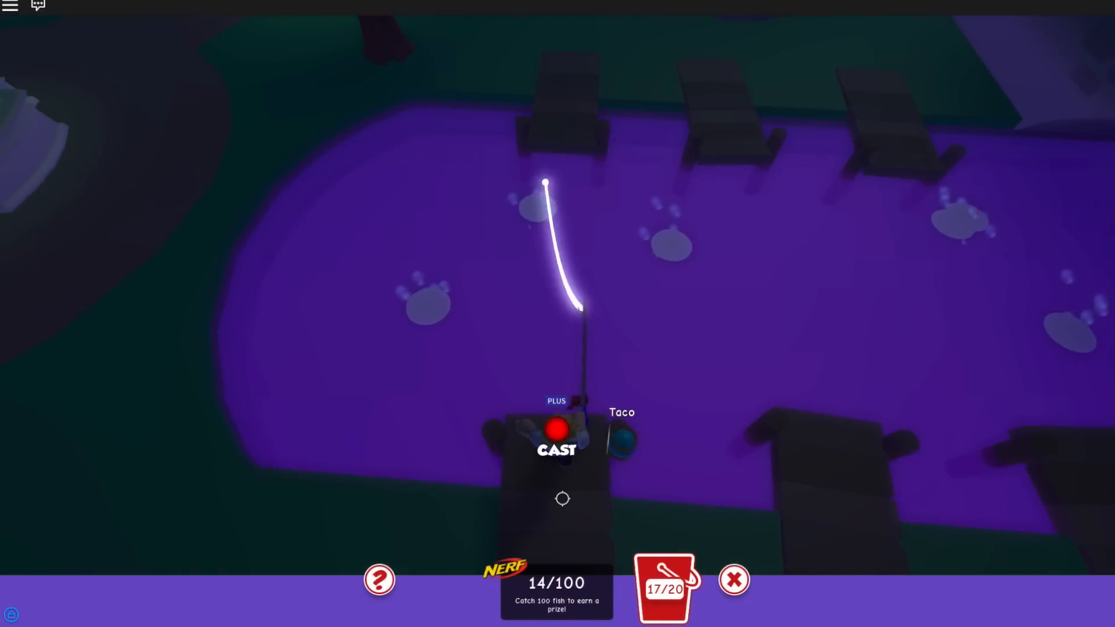
# Catch another Wooden Sea fish and the new Concrete Mid gray species, closing their cards
pyautogui.click(557, 446)
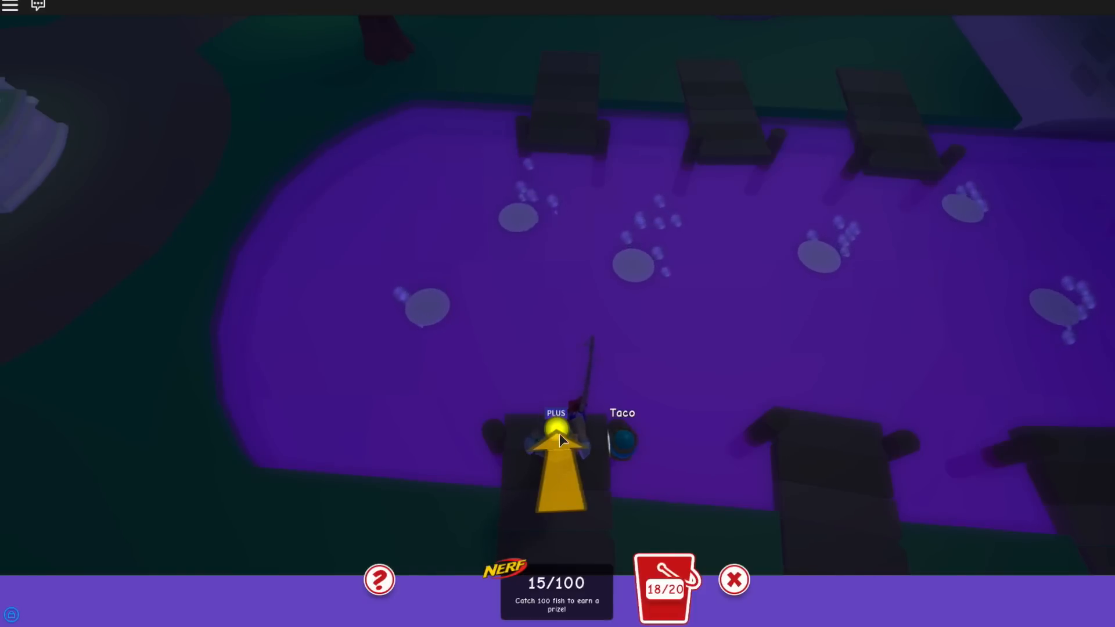
pyautogui.click(557, 434)
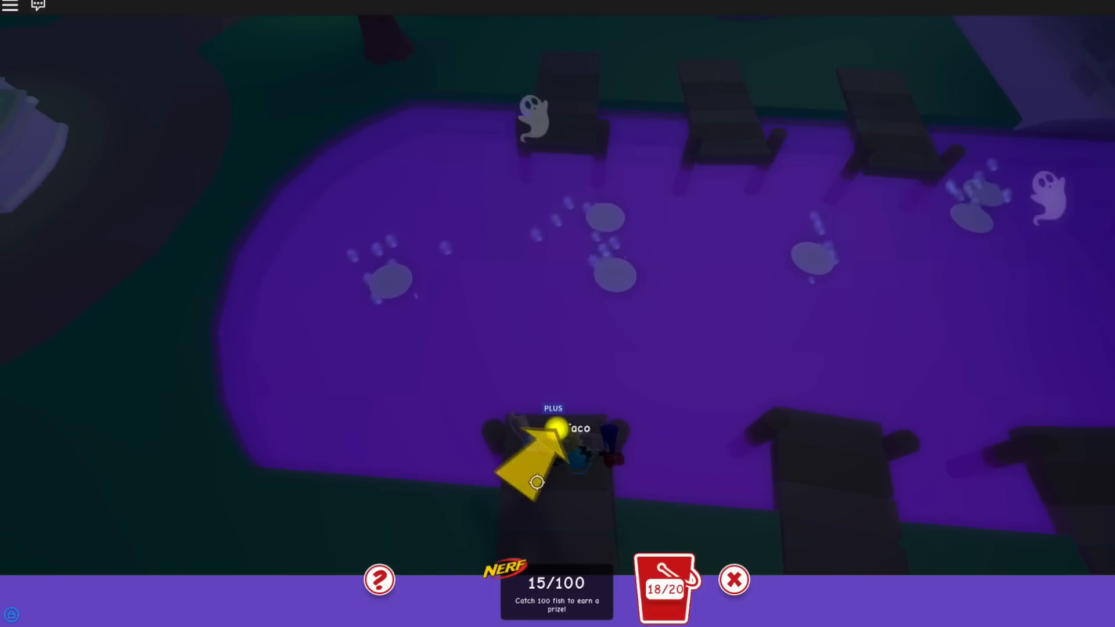
pyautogui.click(555, 433)
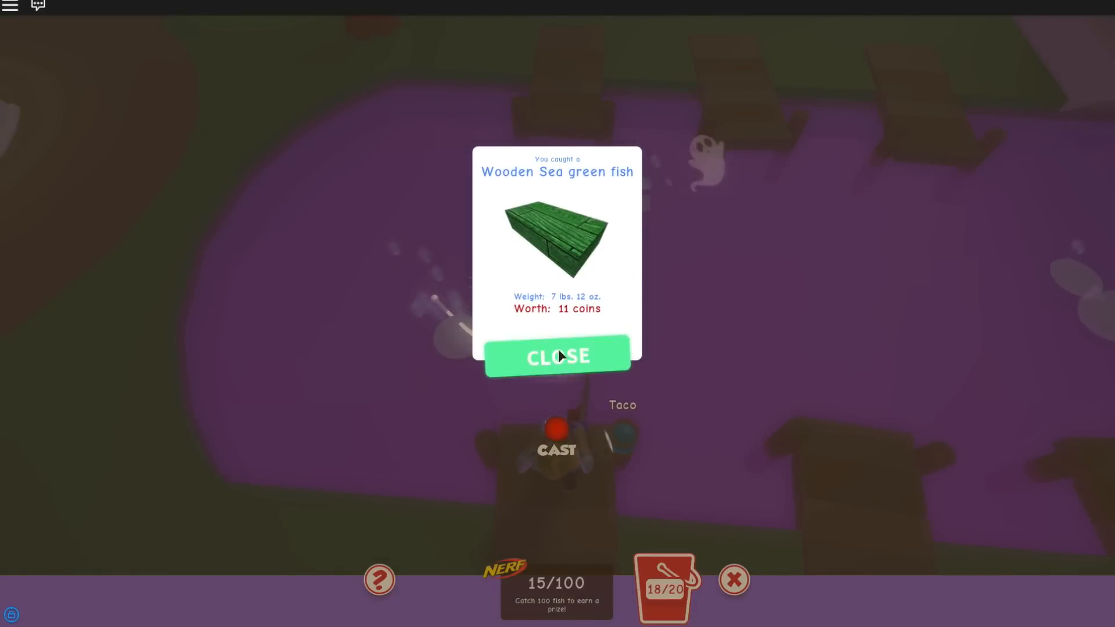
pyautogui.click(557, 356)
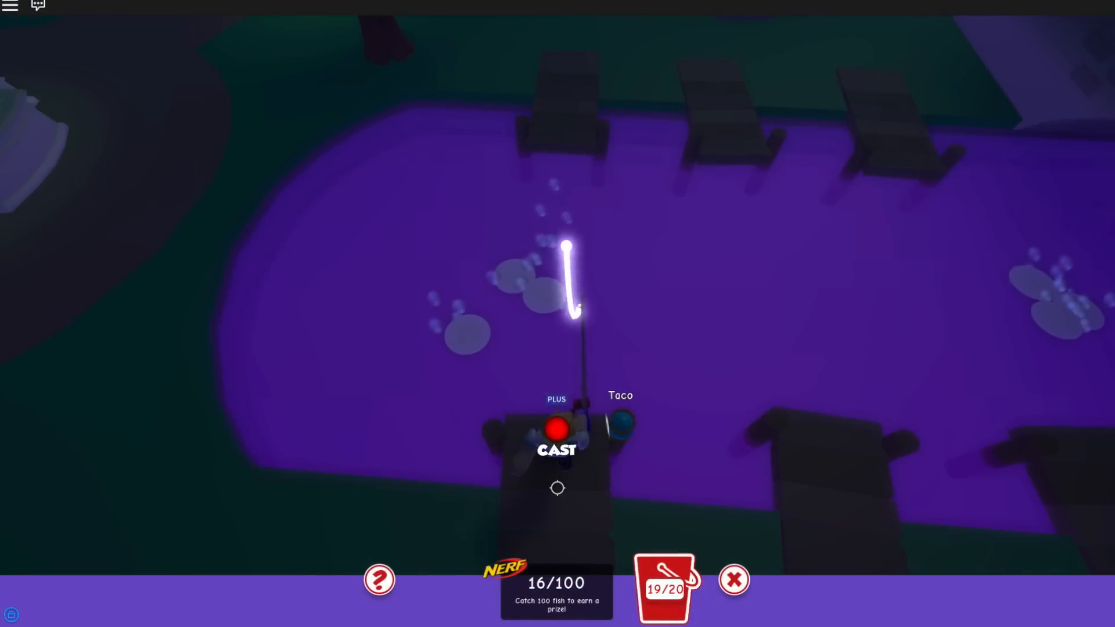
pyautogui.click(556, 431)
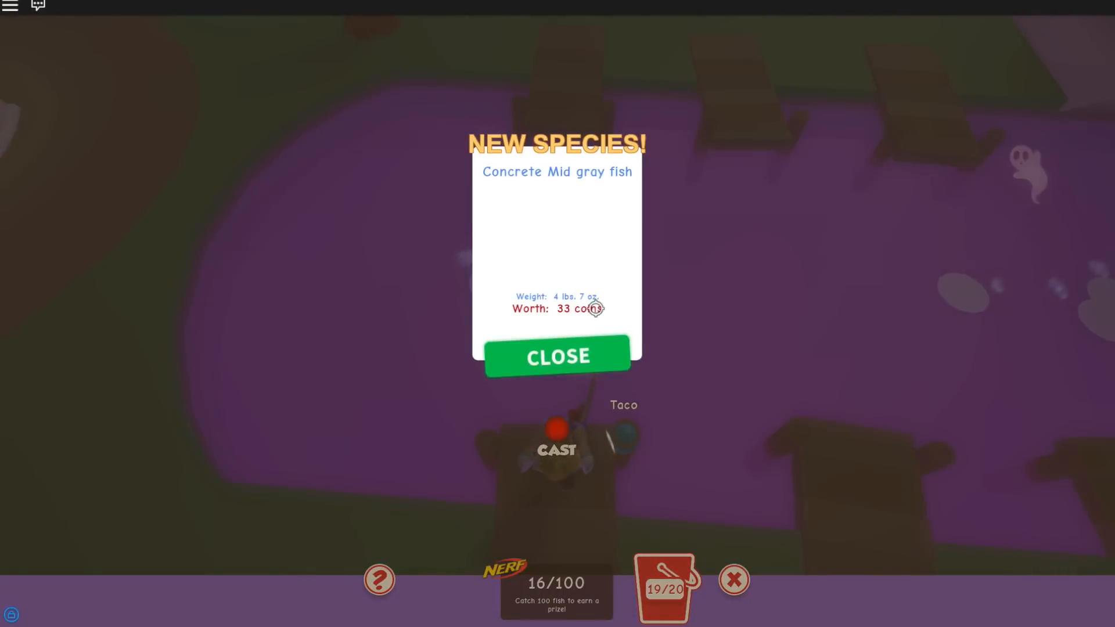
pyautogui.click(557, 355)
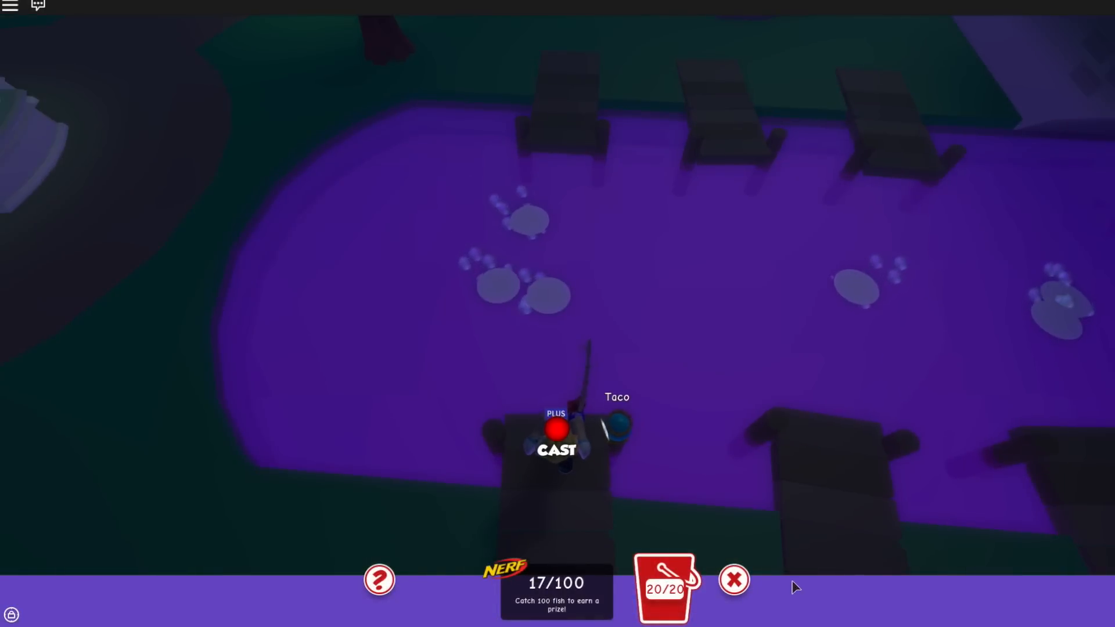
pyautogui.click(733, 579)
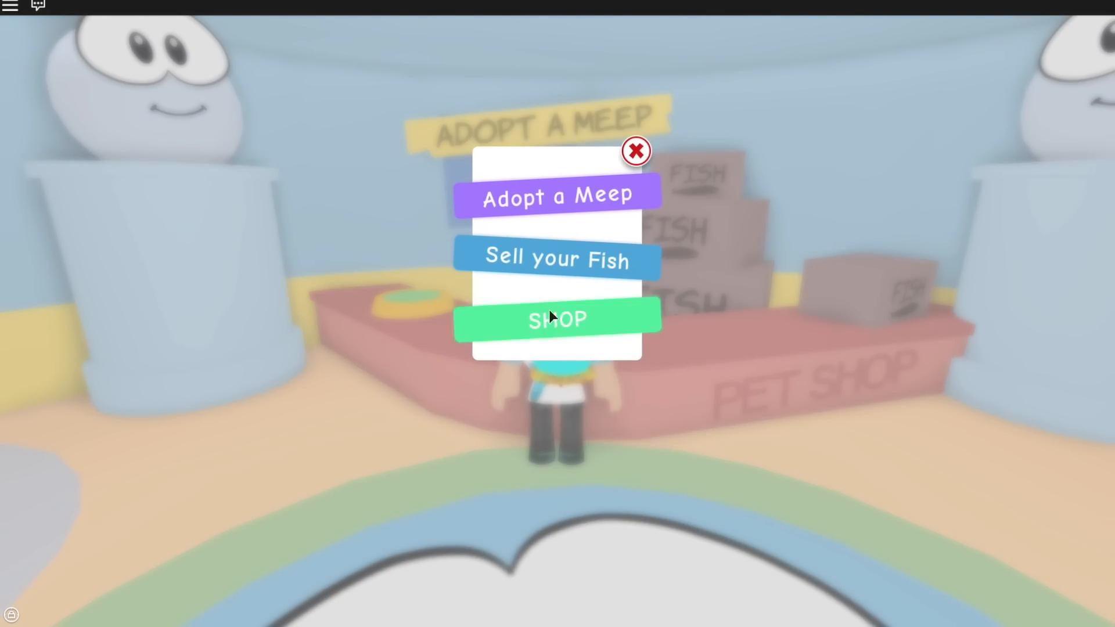
# Buy Bat Wings from the pet shop's Meep Accessories for 400 coins
pyautogui.click(635, 150)
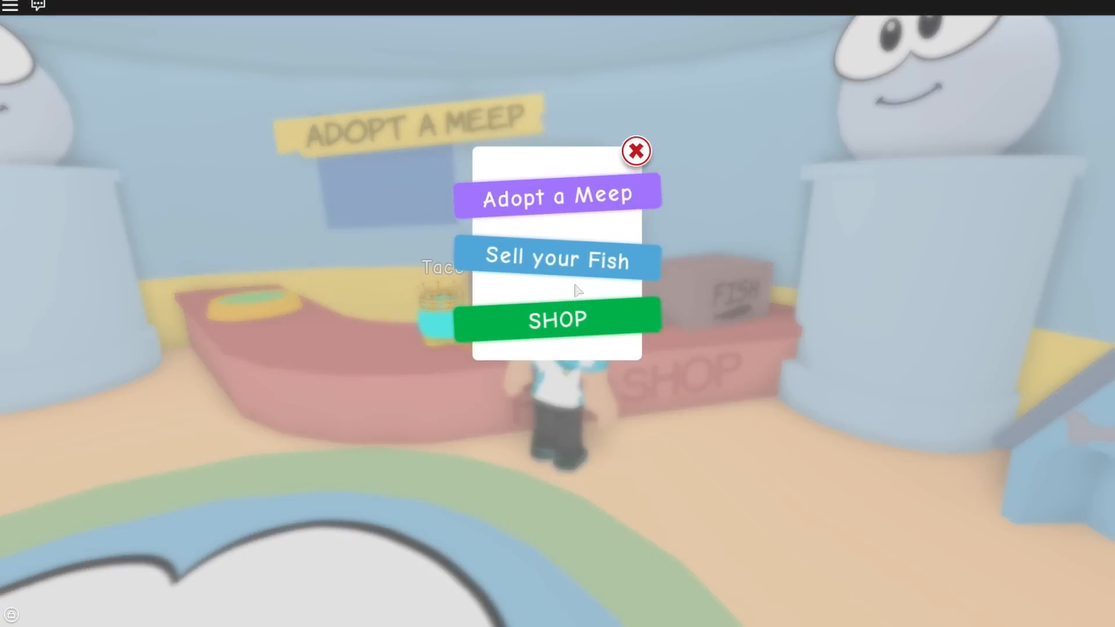
pyautogui.click(556, 320)
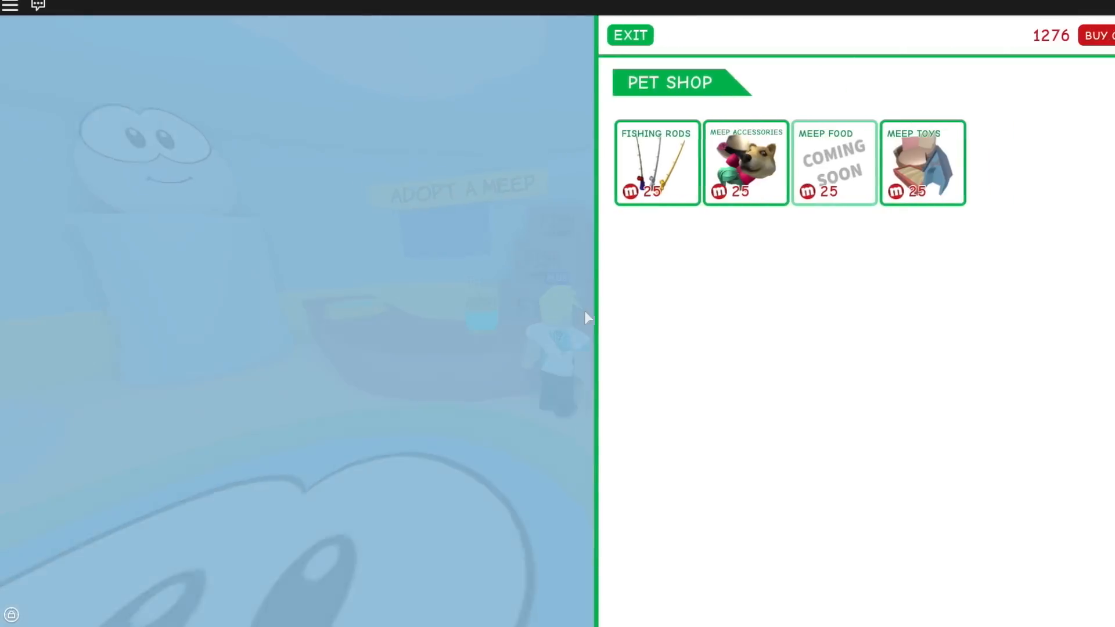
pyautogui.click(922, 162)
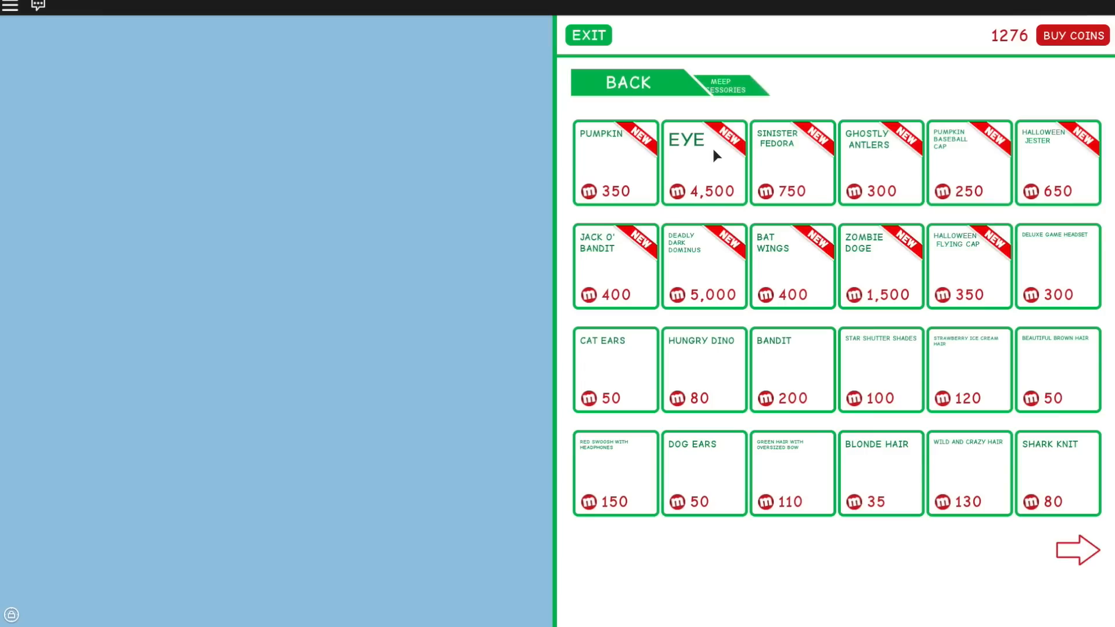
pyautogui.click(627, 83)
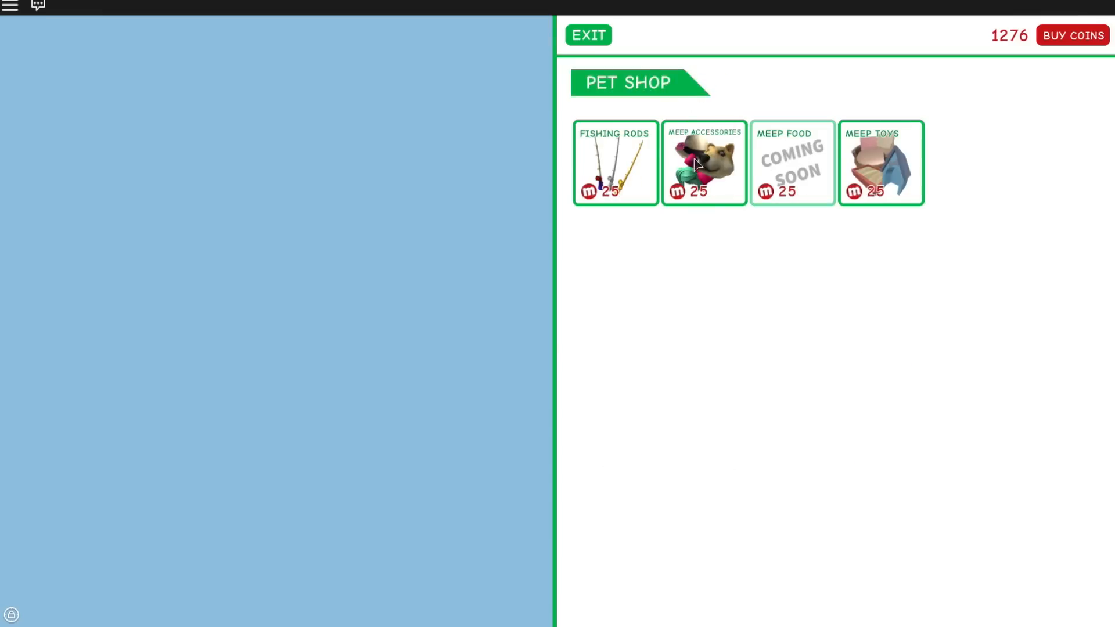
pyautogui.click(703, 162)
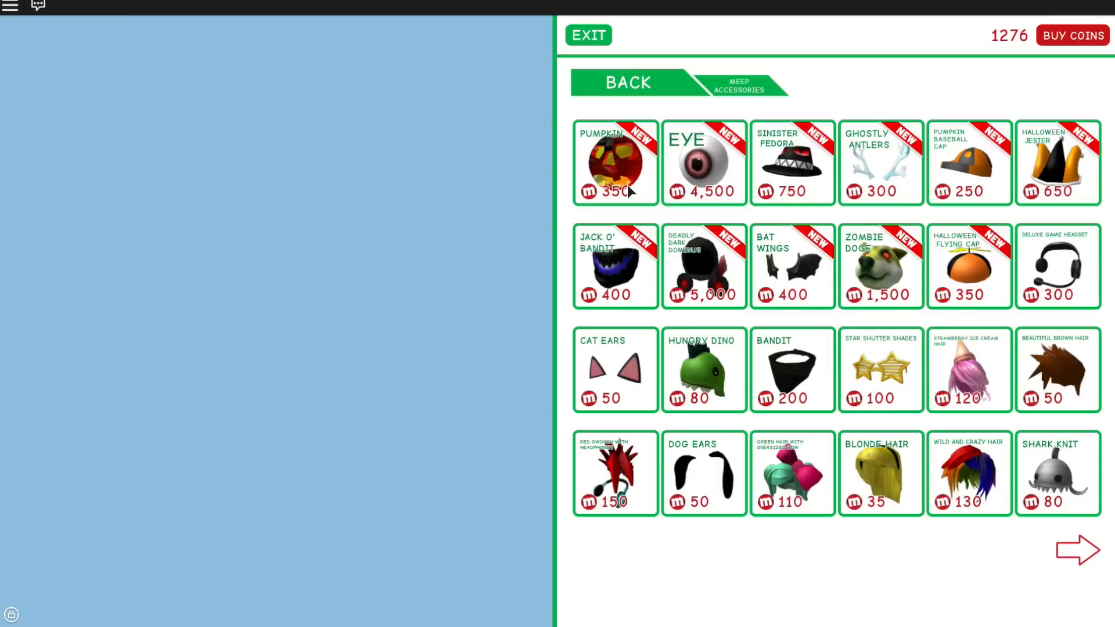
pyautogui.moveTo(794, 281)
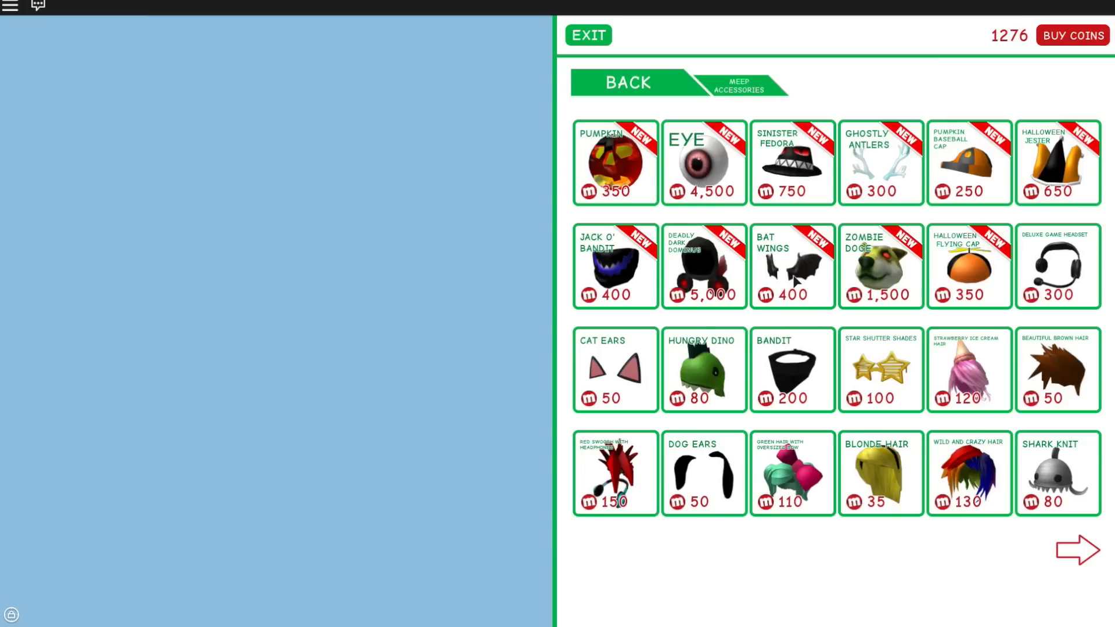
pyautogui.click(792, 267)
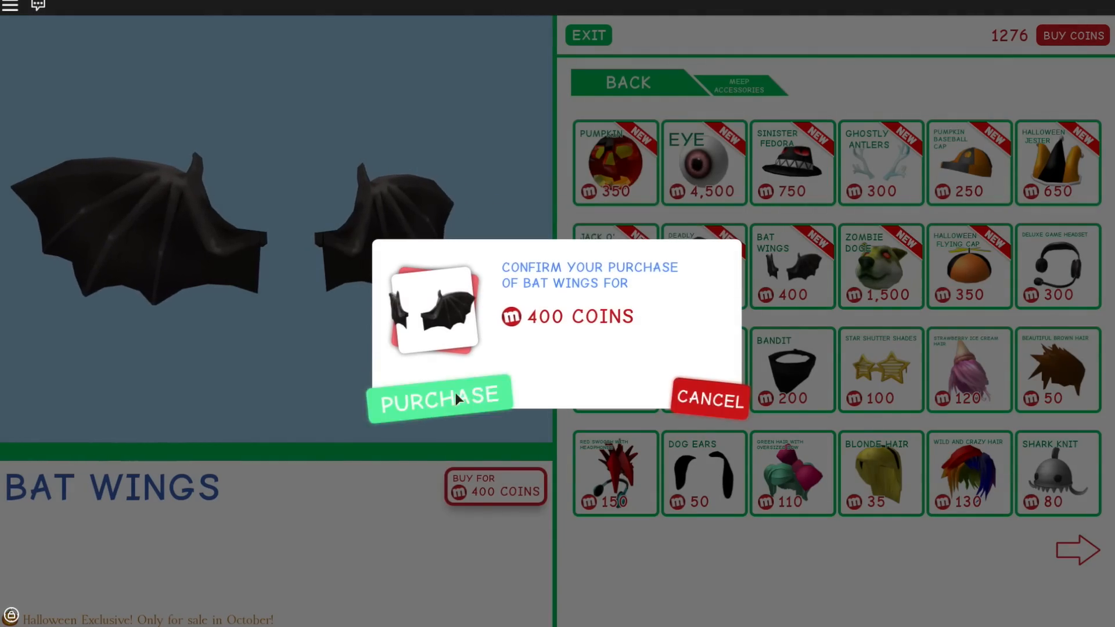
pyautogui.click(439, 396)
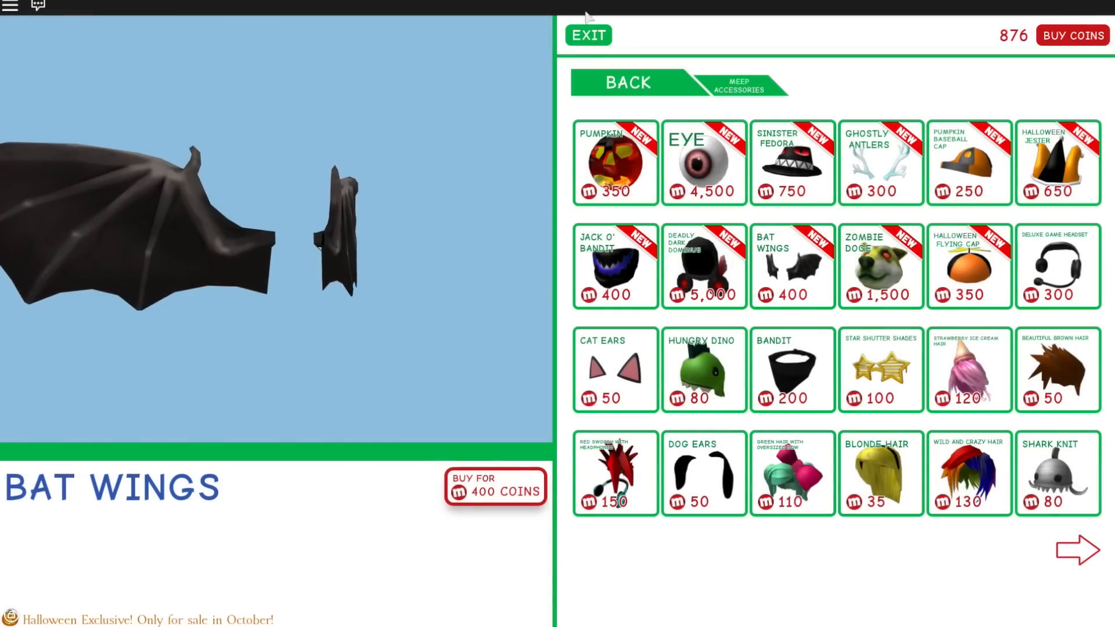
pyautogui.click(587, 34)
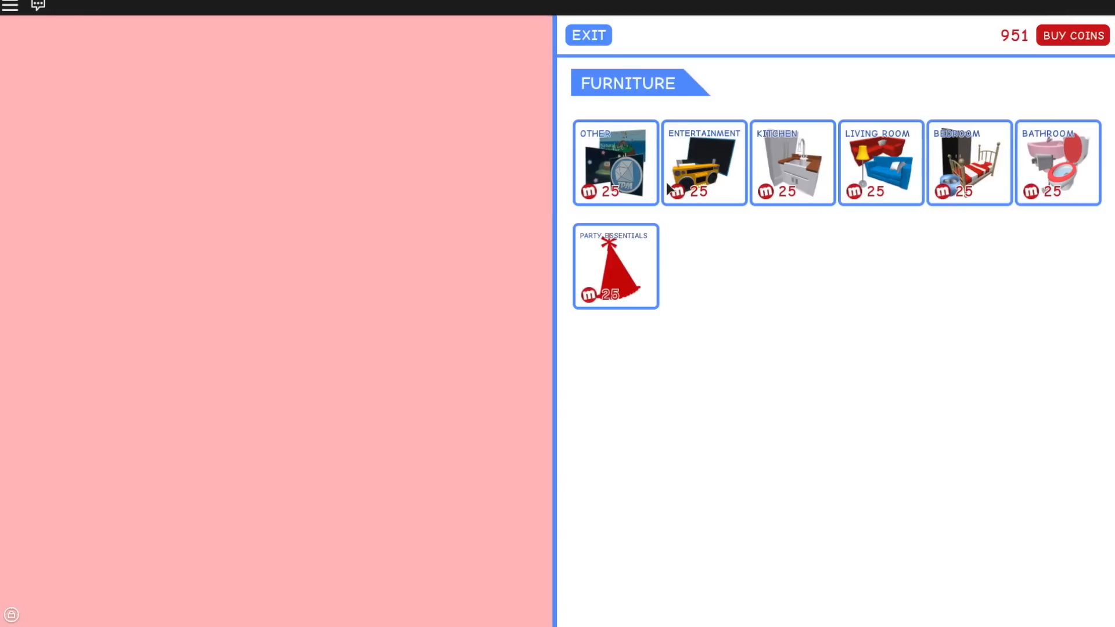
# Browse the Party Essentials, Bathroom, Bedroom, Living Room and Other furniture categories
pyautogui.click(615, 266)
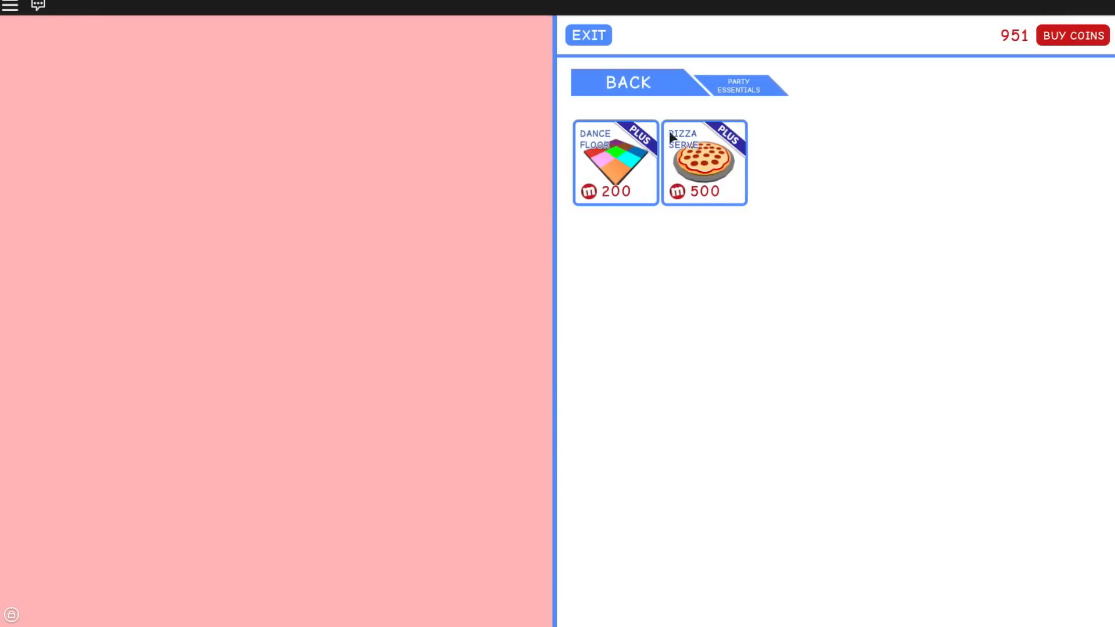
pyautogui.moveTo(643, 187)
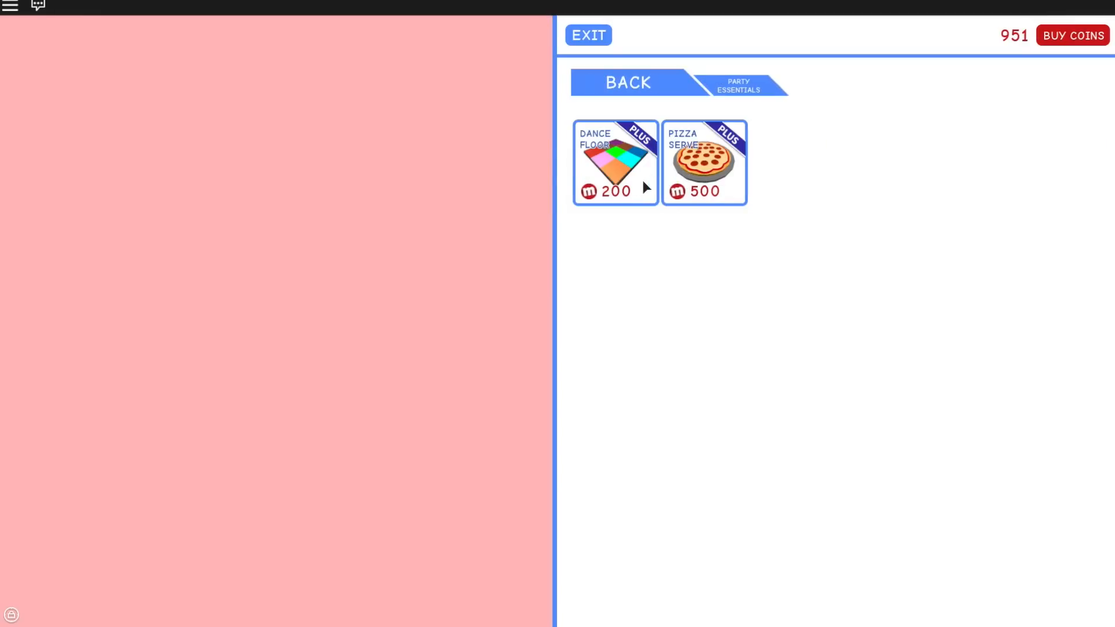
pyautogui.click(627, 83)
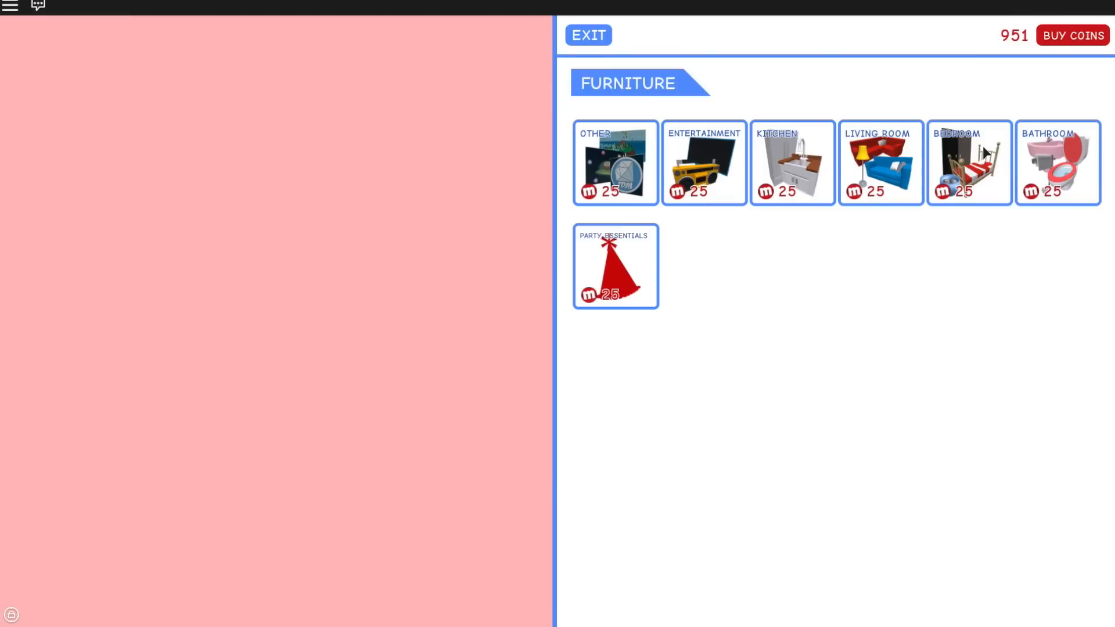
pyautogui.click(1057, 162)
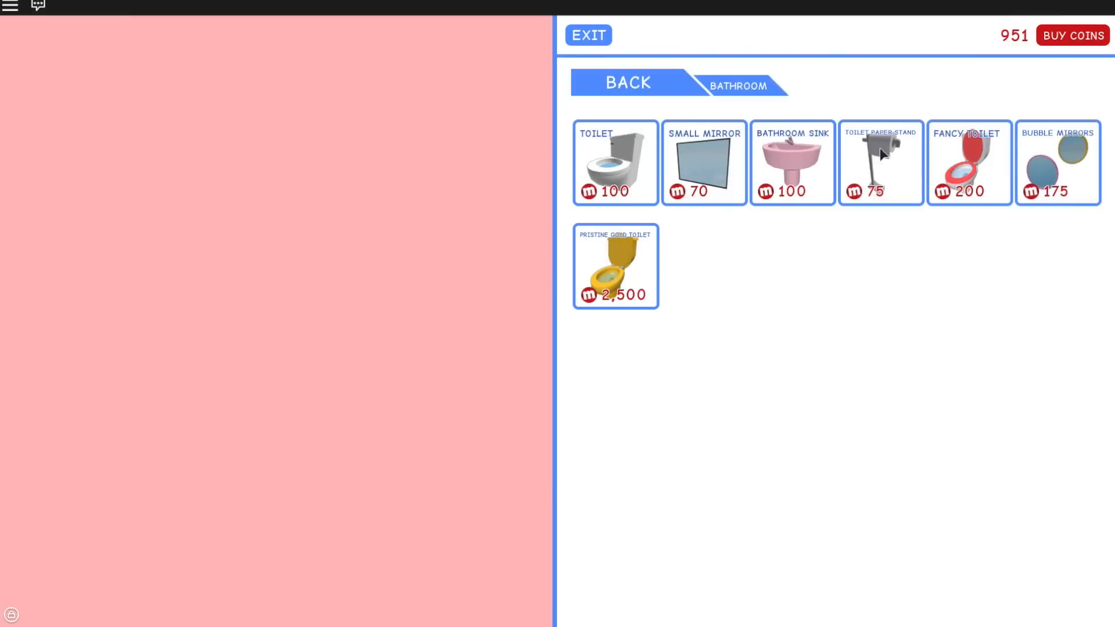
pyautogui.click(627, 82)
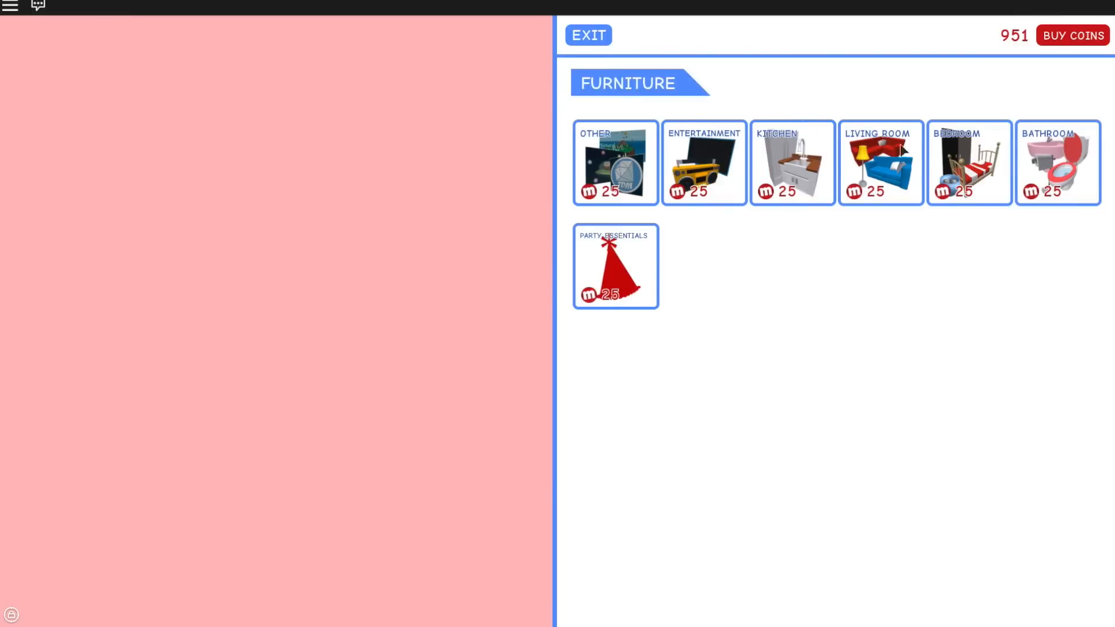
pyautogui.click(969, 163)
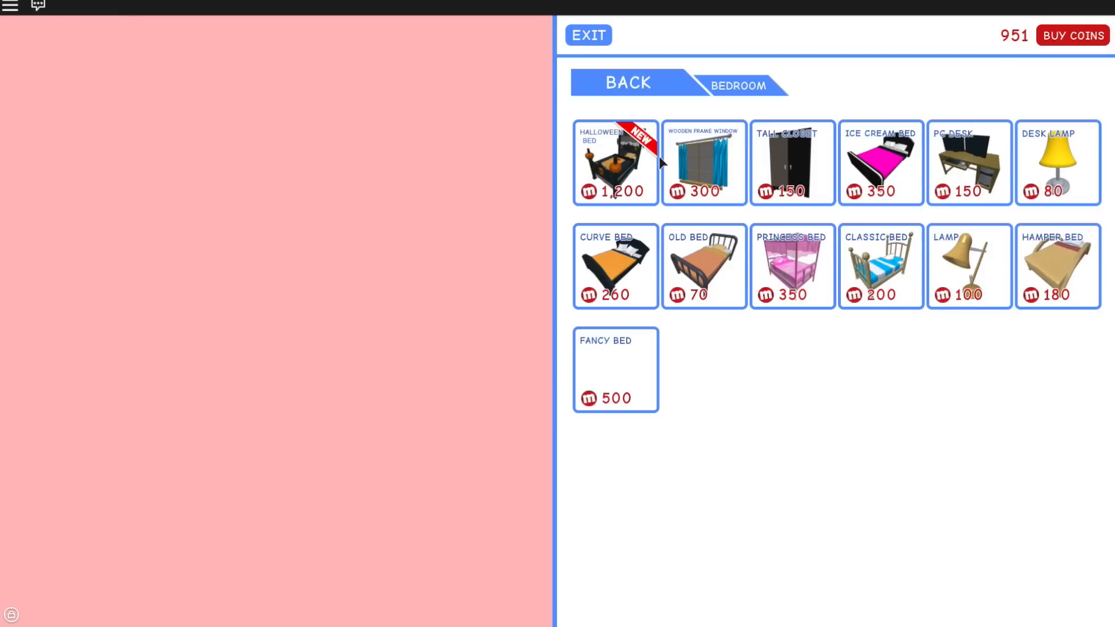
pyautogui.moveTo(646, 82)
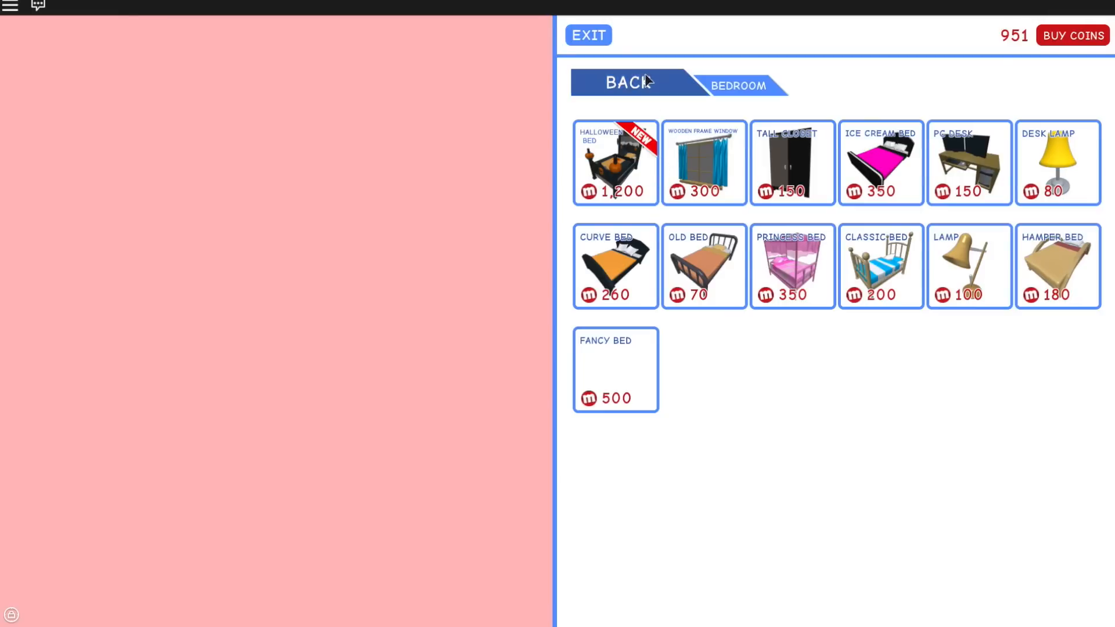
pyautogui.click(740, 86)
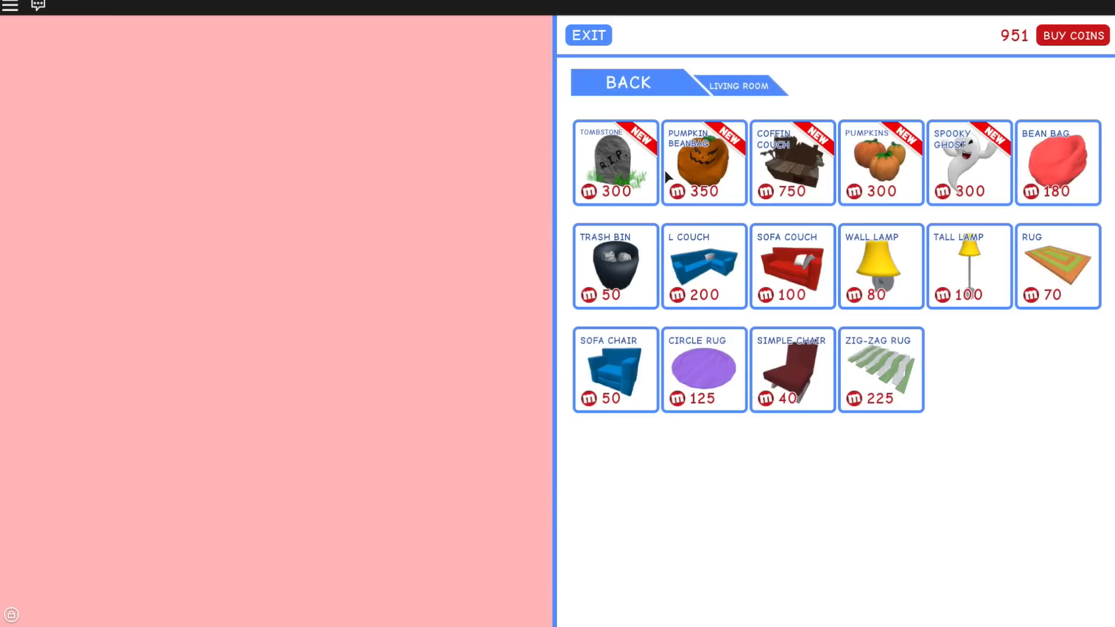
pyautogui.moveTo(675, 171)
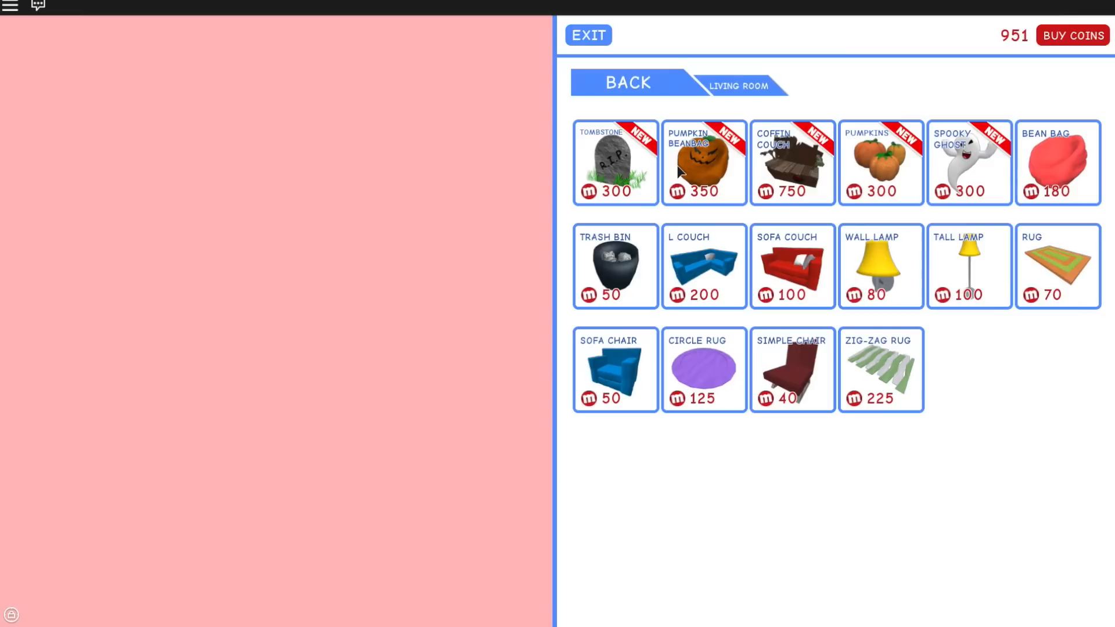
pyautogui.moveTo(693, 164)
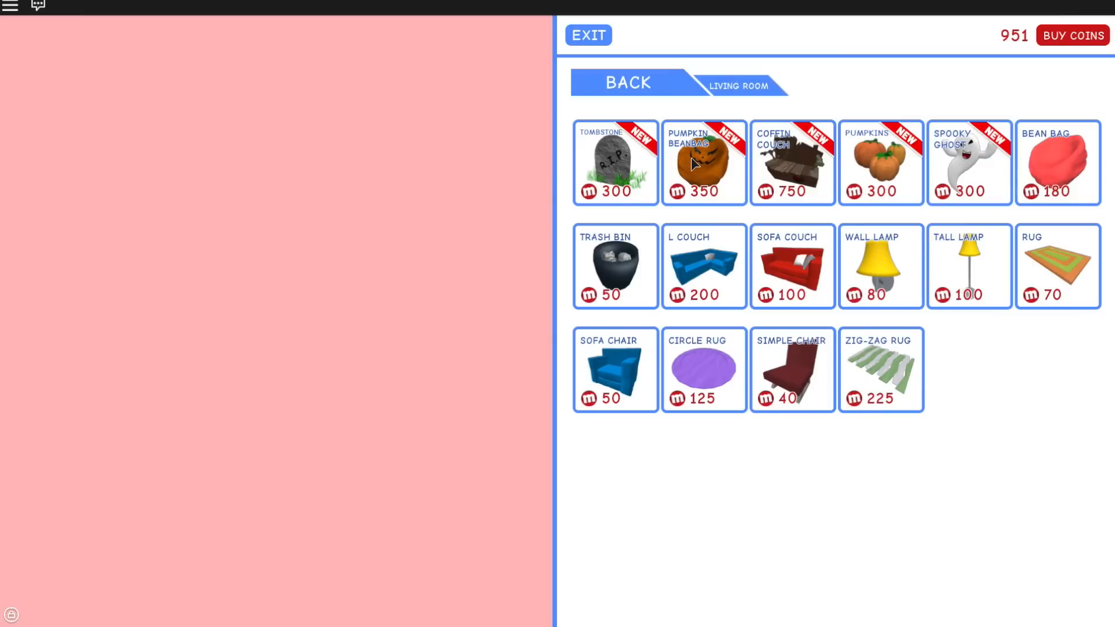
pyautogui.moveTo(788, 171)
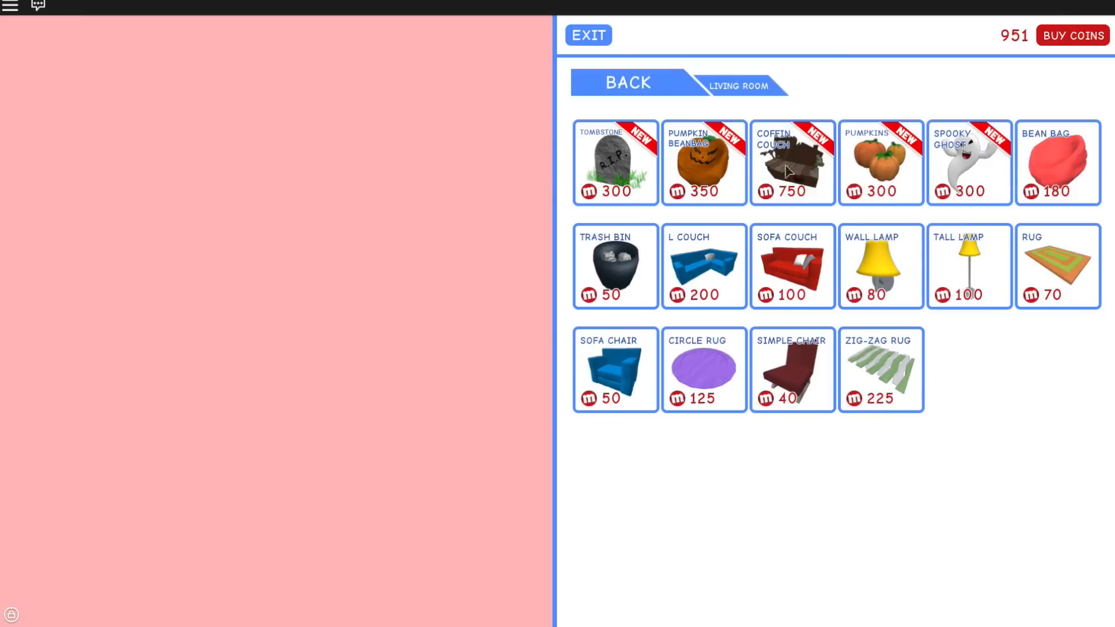
pyautogui.click(626, 82)
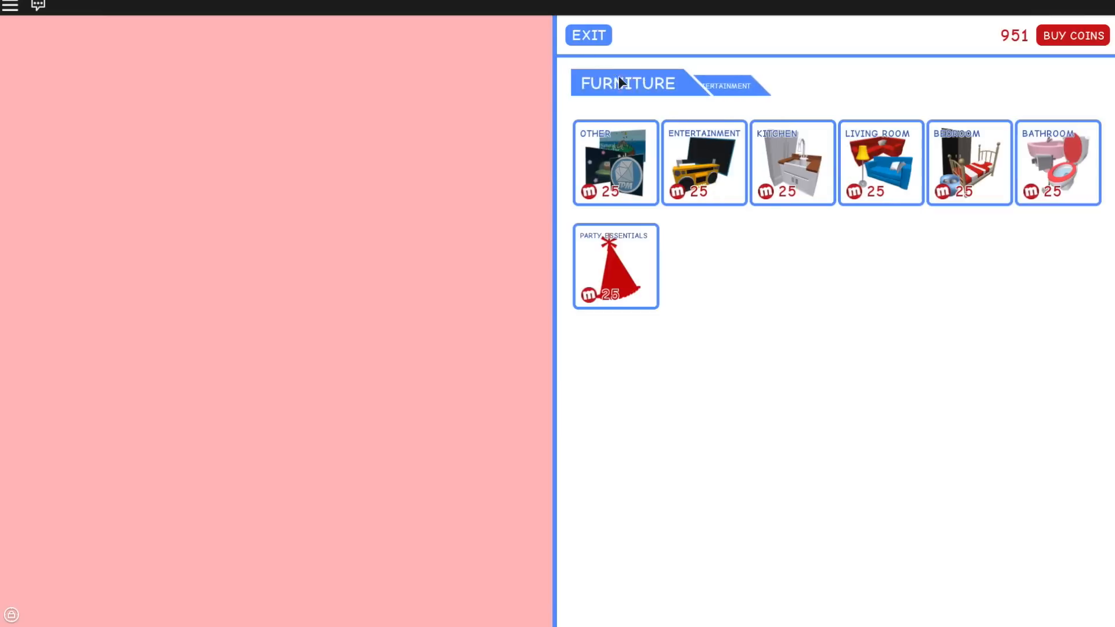
pyautogui.click(792, 162)
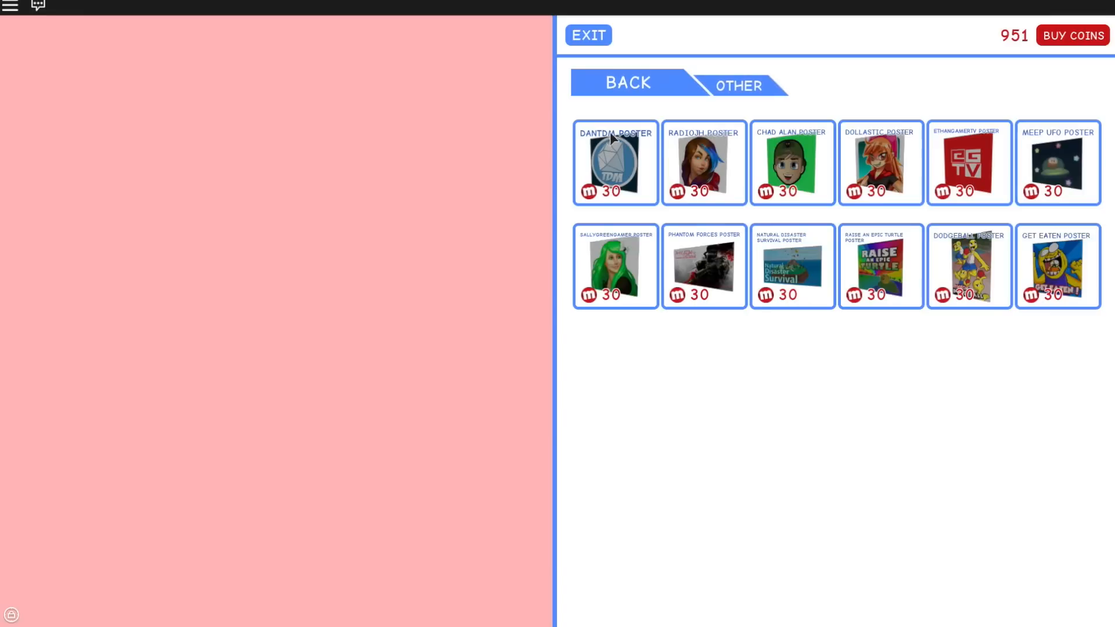
pyautogui.moveTo(772, 110)
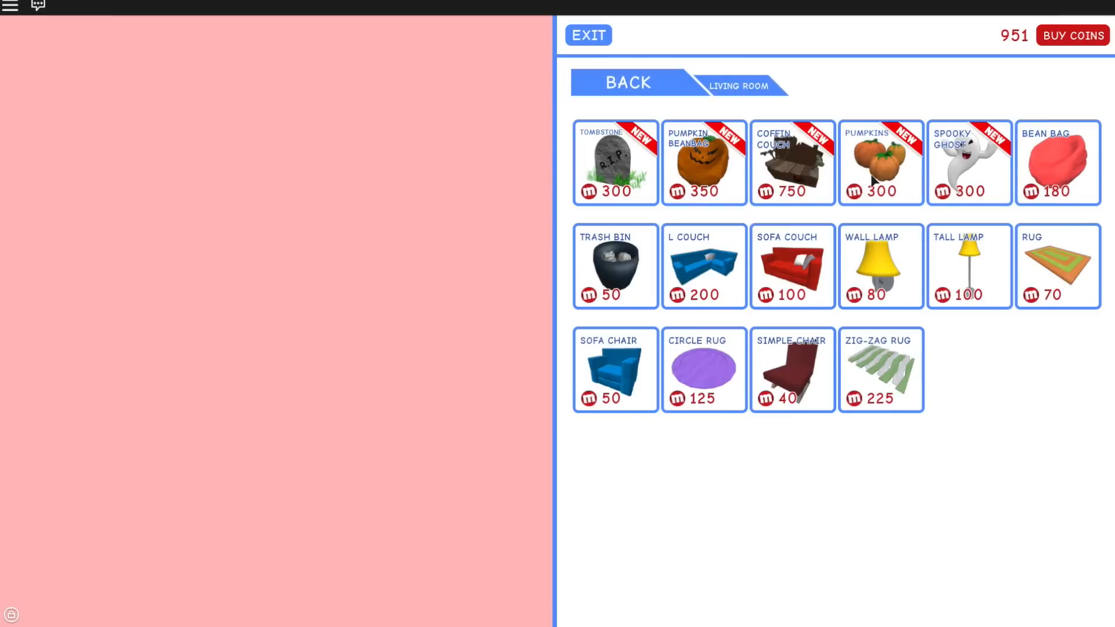
pyautogui.moveTo(776, 162)
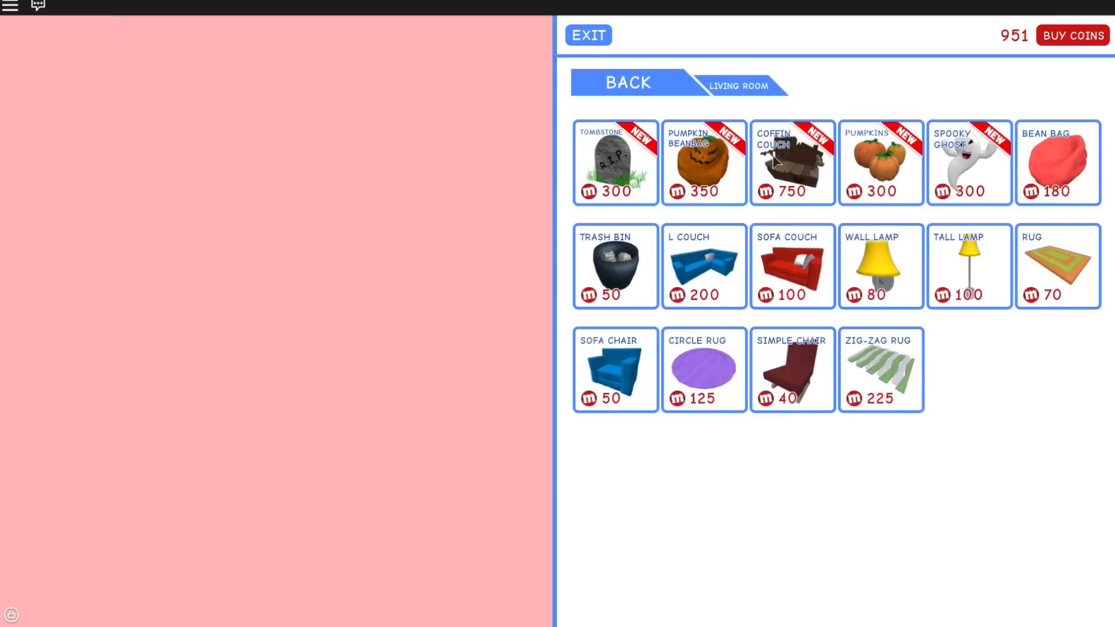
pyautogui.moveTo(783, 162)
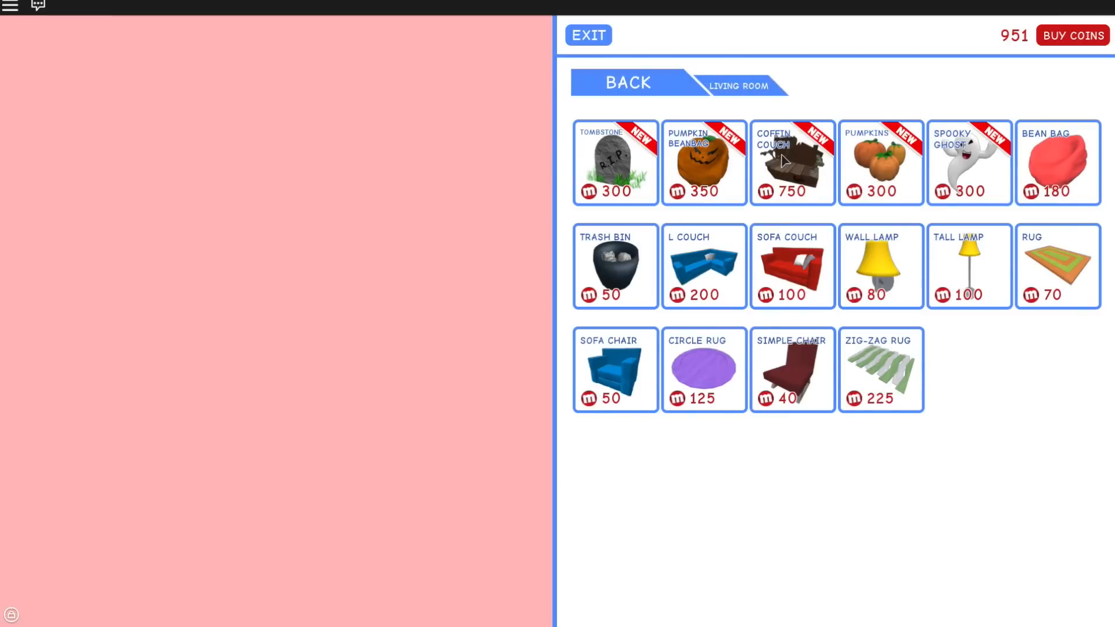
# Preview and buy the Pumpkin Beanbag for 350 coins, leaving 601 coins
pyautogui.click(703, 162)
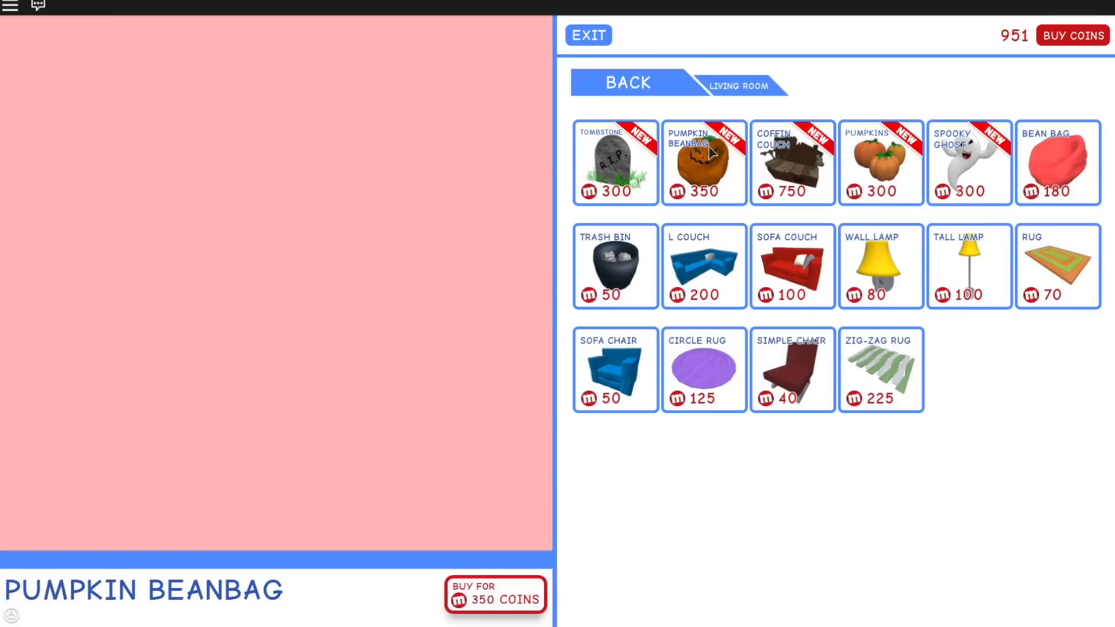
pyautogui.click(703, 162)
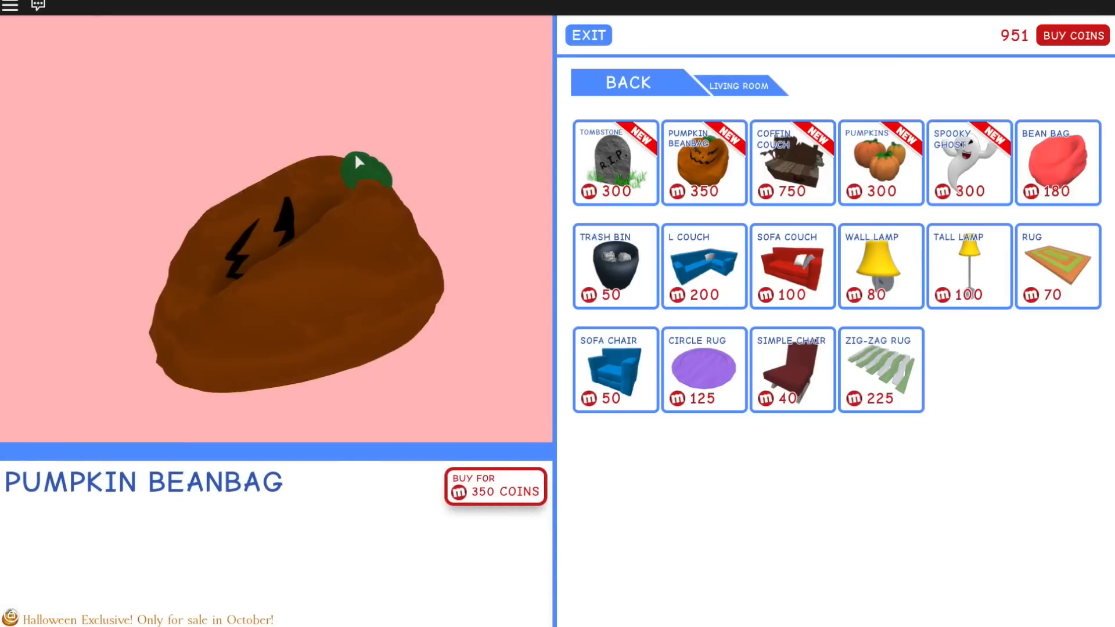
pyautogui.click(495, 487)
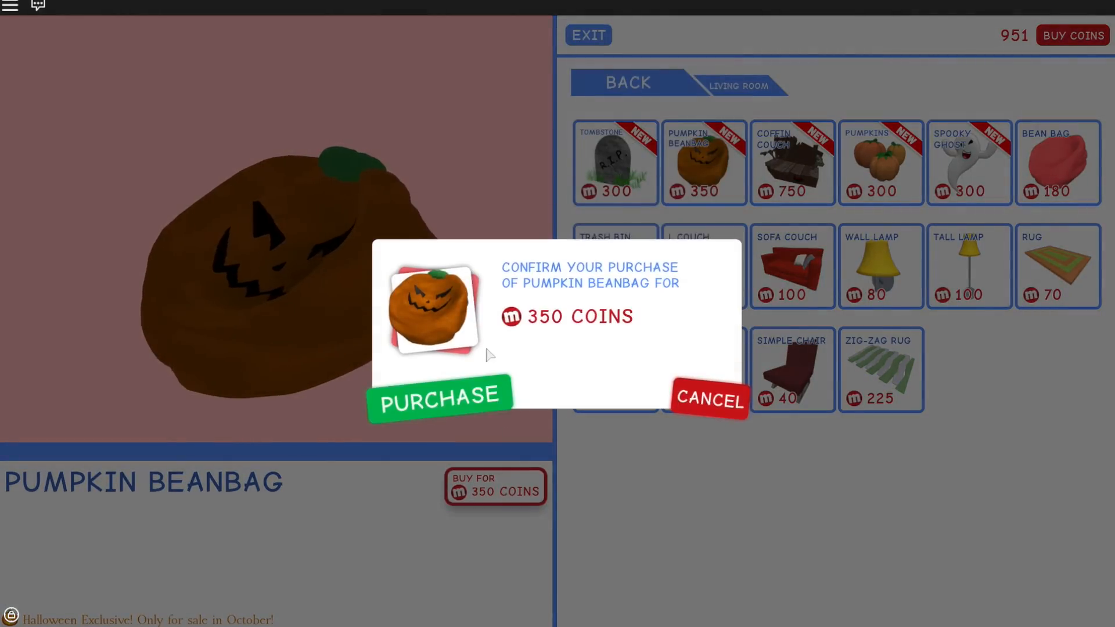
pyautogui.click(439, 396)
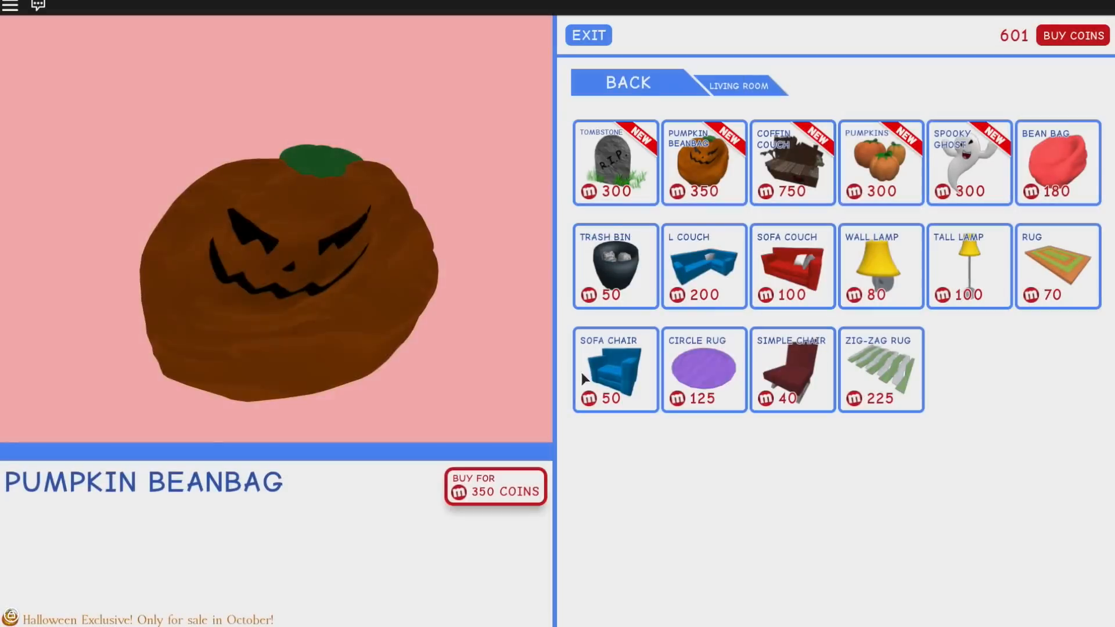
pyautogui.click(587, 35)
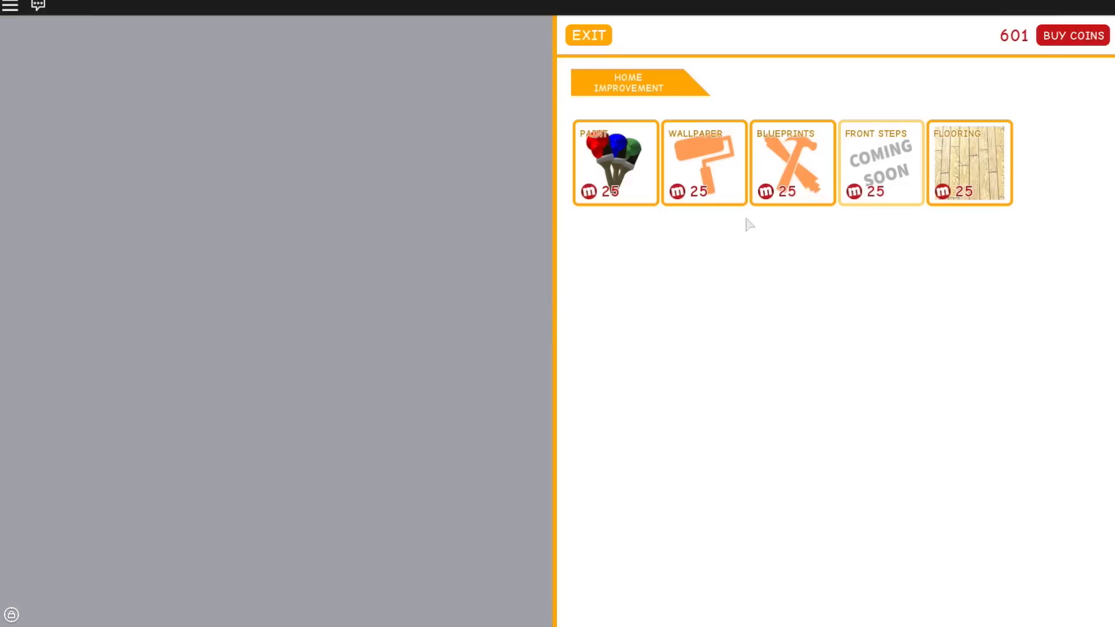
# Glance at Flooring, then buy the Black Cats wallpaper for 200 coins, leaving 401
pyautogui.click(969, 162)
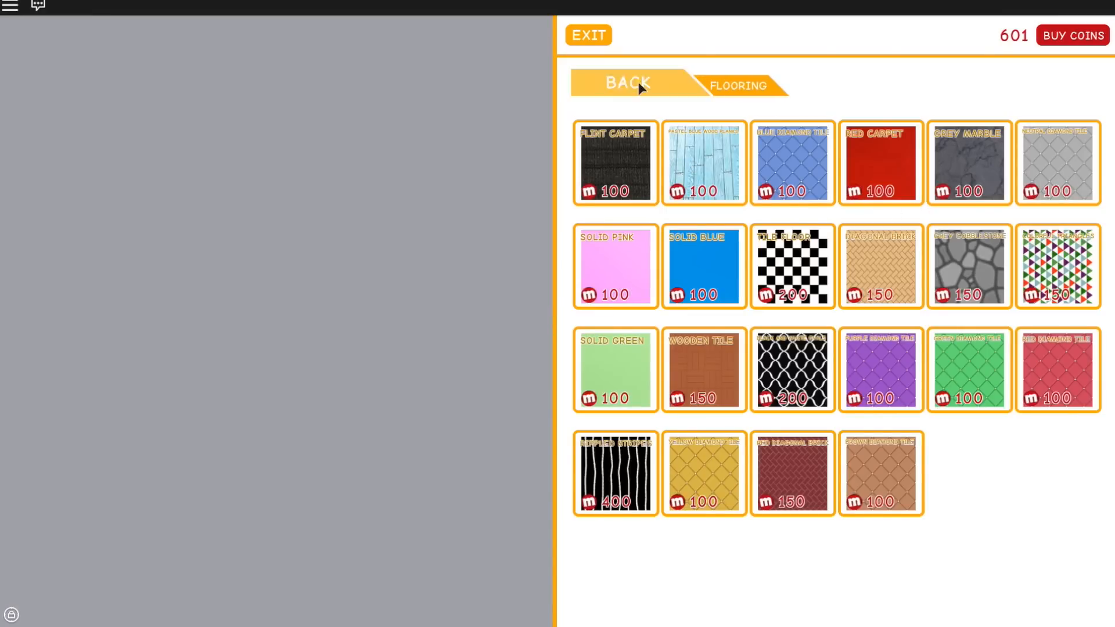
pyautogui.click(625, 83)
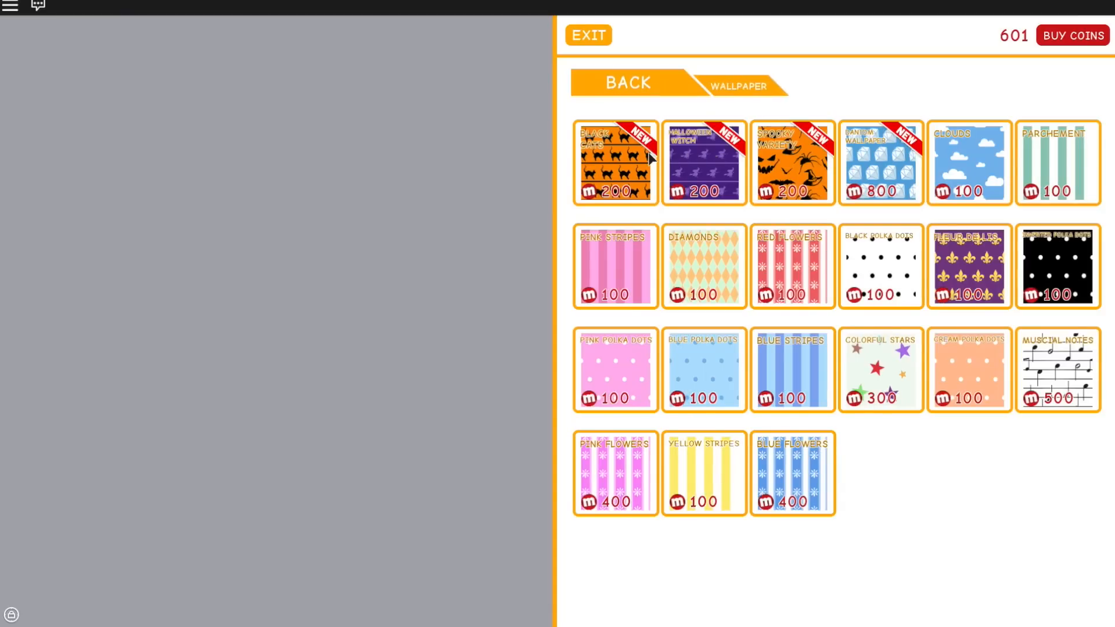
pyautogui.moveTo(890, 179)
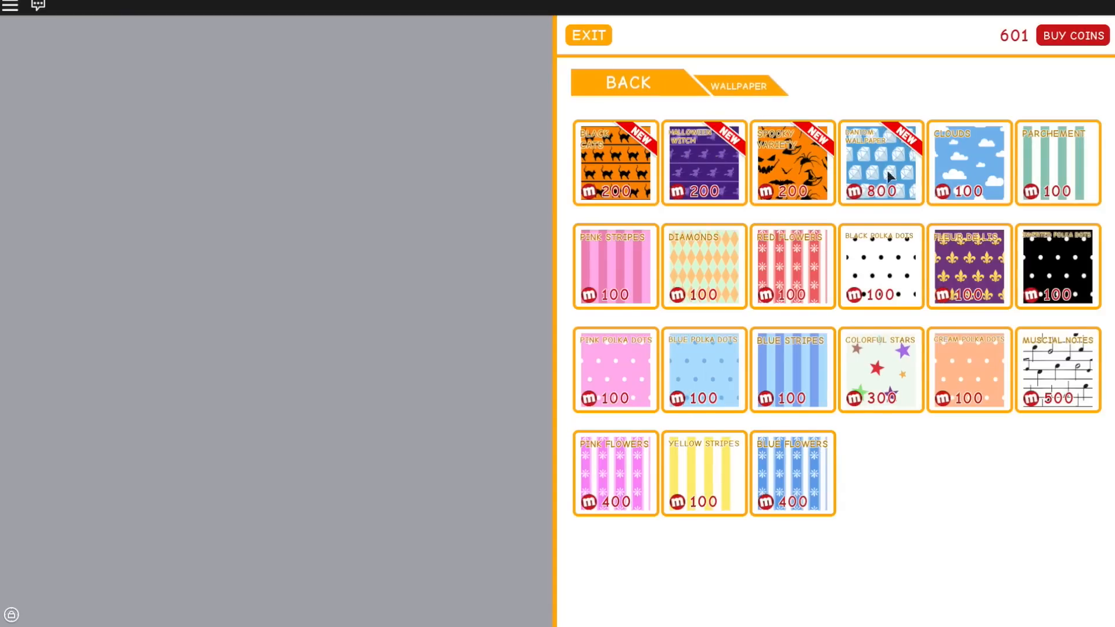
pyautogui.moveTo(839, 184)
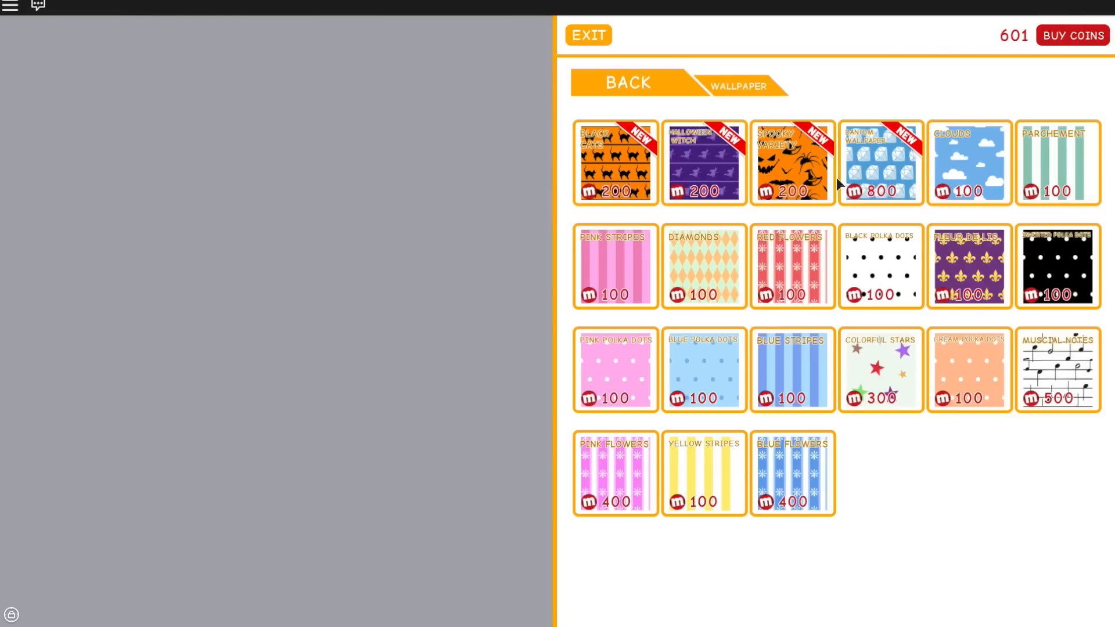
pyautogui.moveTo(913, 216)
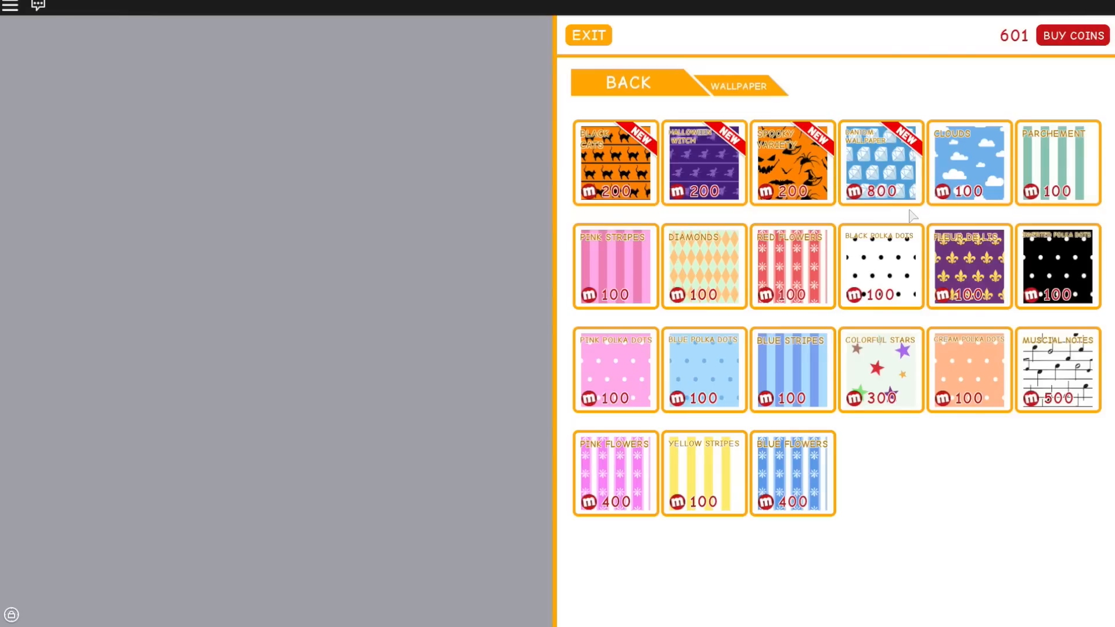
pyautogui.moveTo(640, 177)
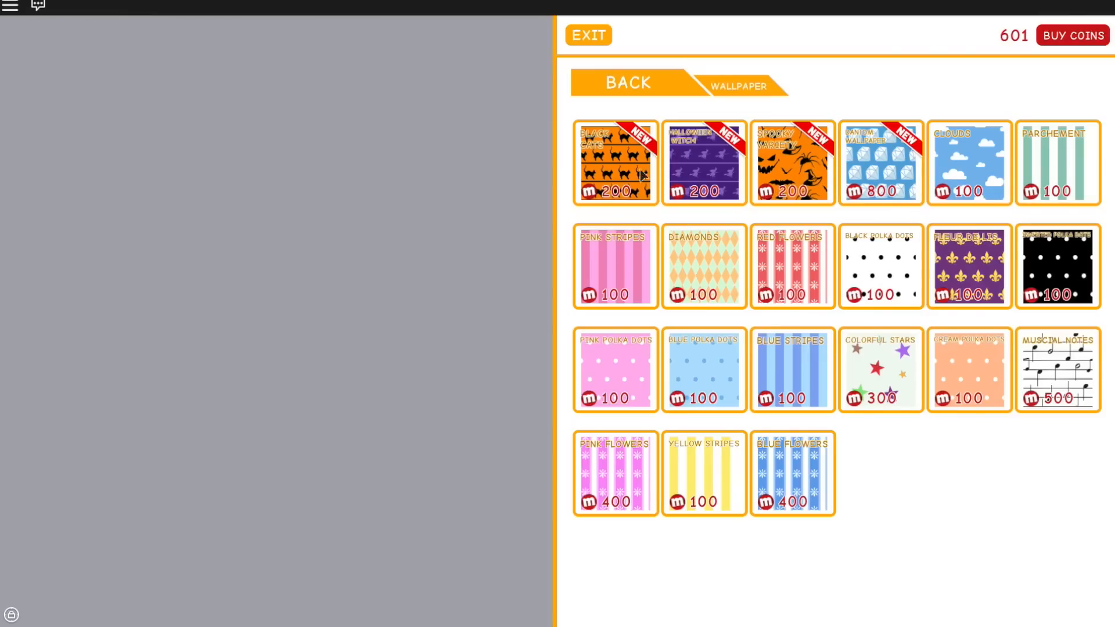
pyautogui.click(615, 162)
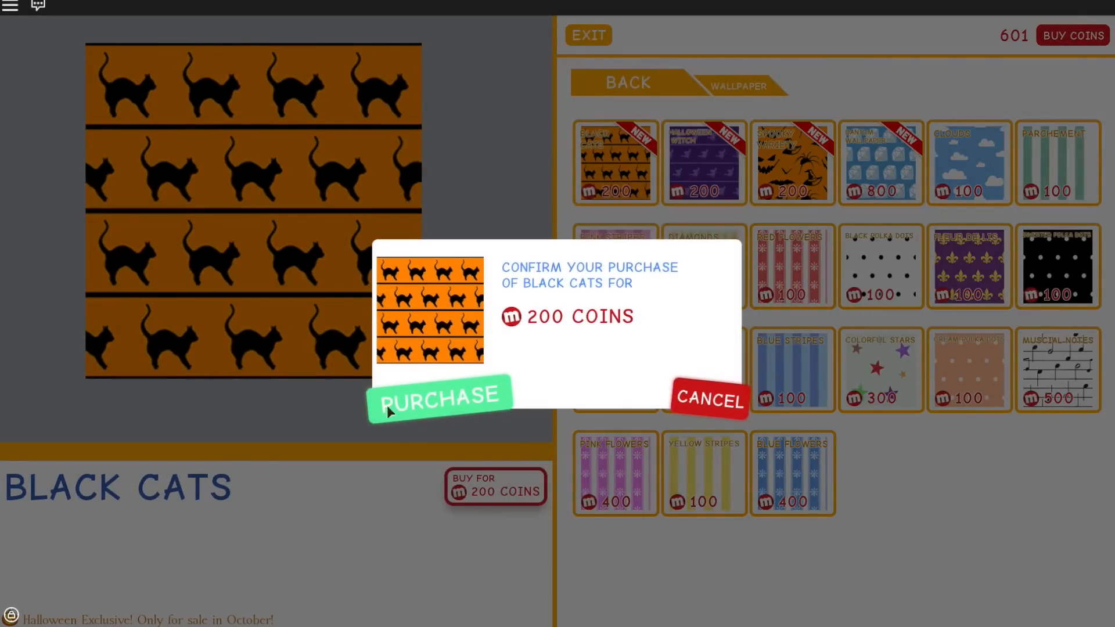
pyautogui.click(439, 396)
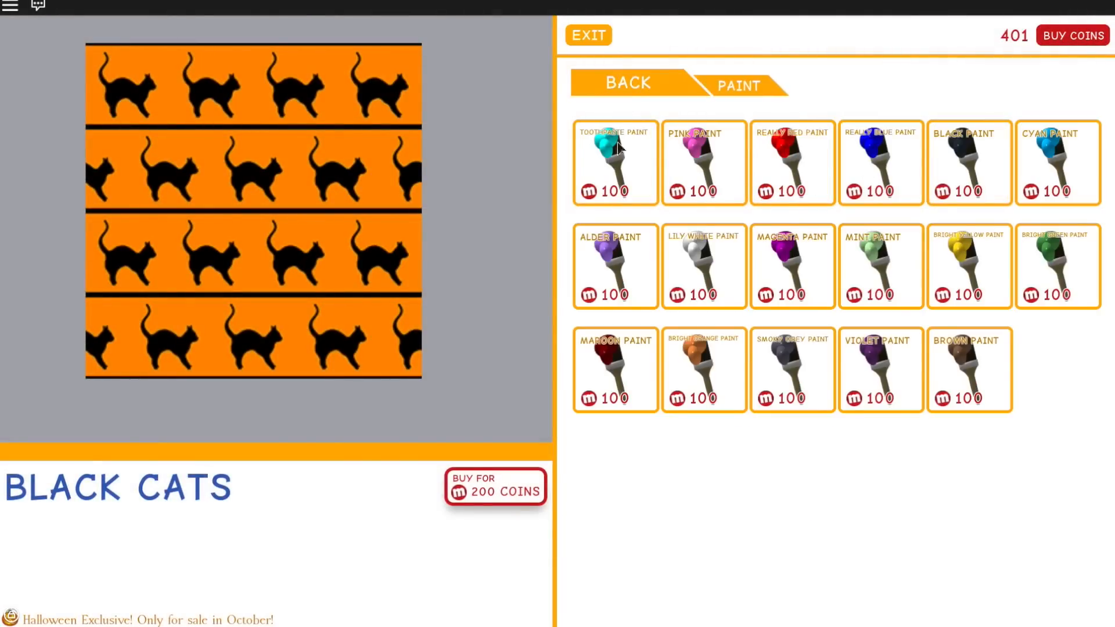
pyautogui.click(627, 83)
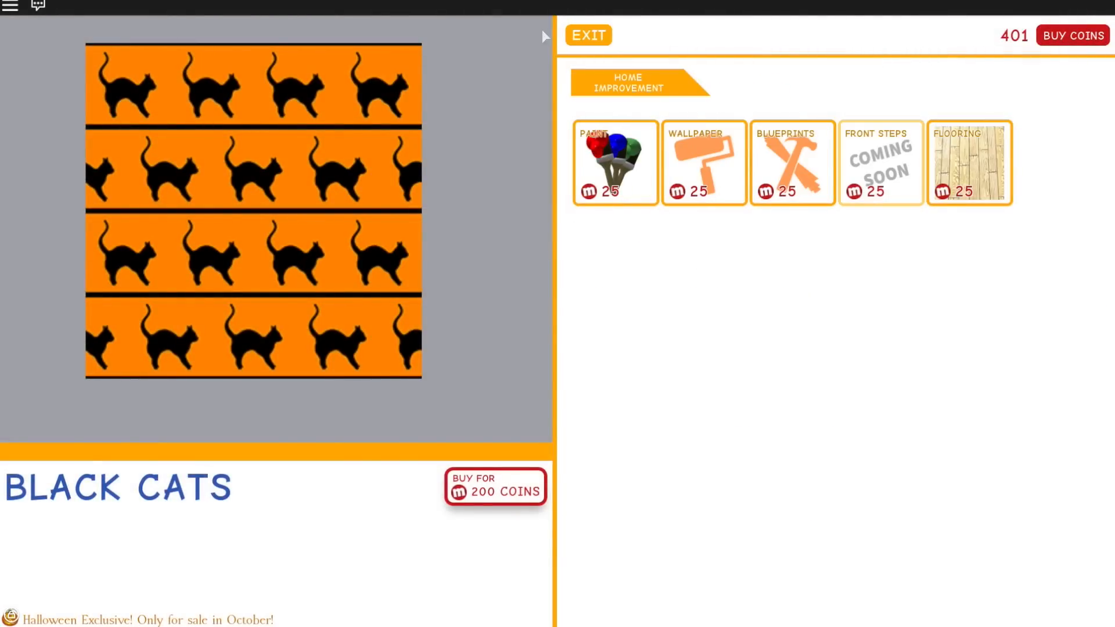
# Exit the shop, close the Public Parties list, and confirm teleporting to your estate
pyautogui.click(587, 34)
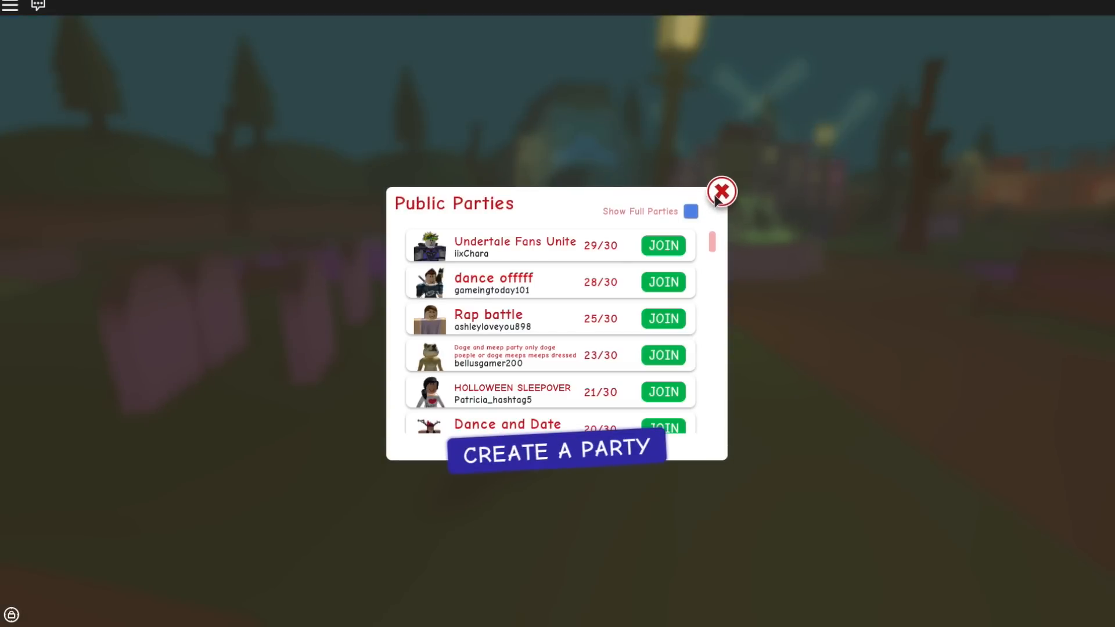
pyautogui.click(720, 191)
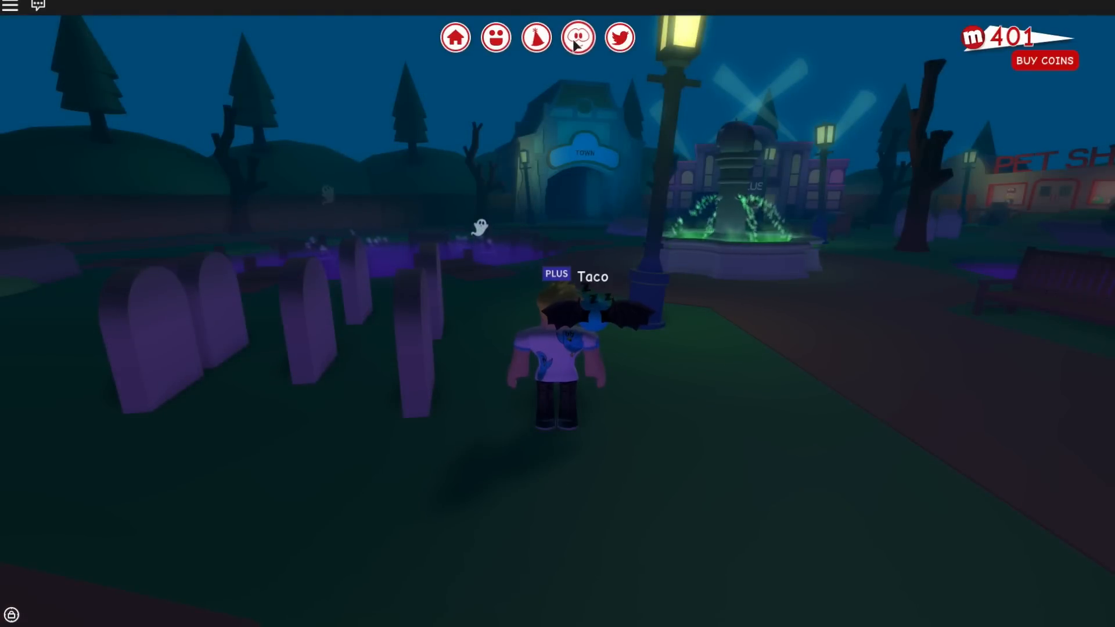
pyautogui.click(454, 37)
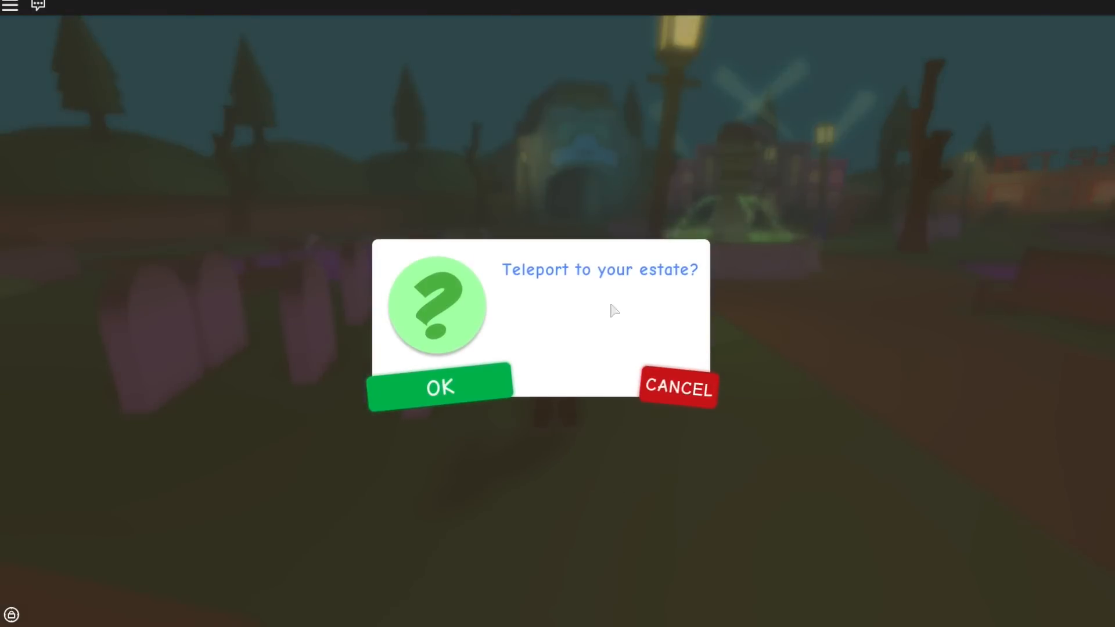
pyautogui.click(439, 388)
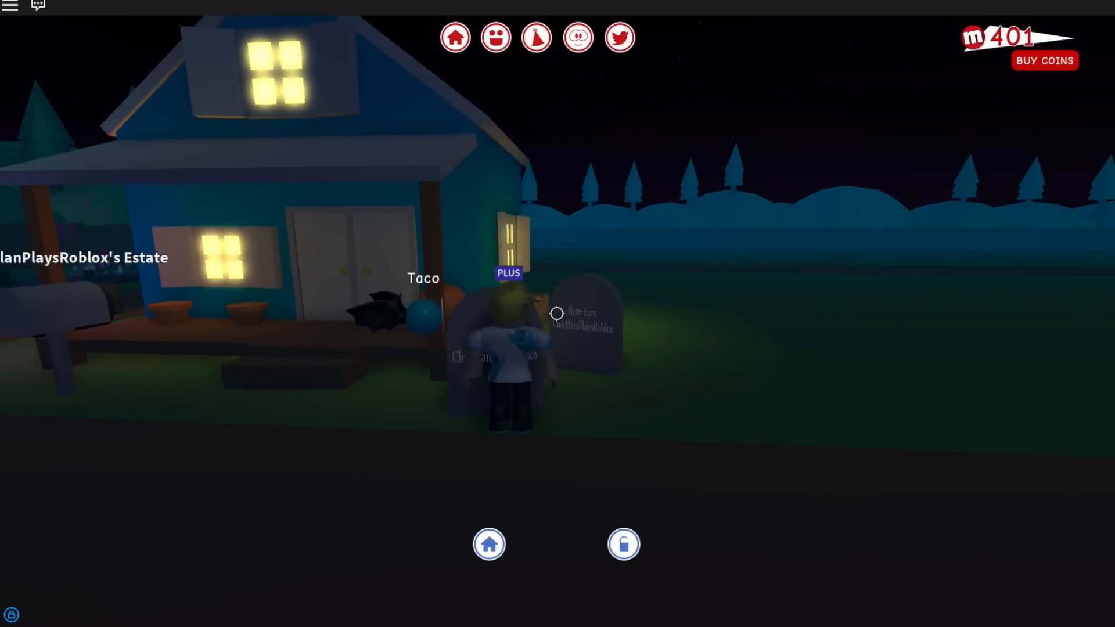
pyautogui.moveTo(557, 314)
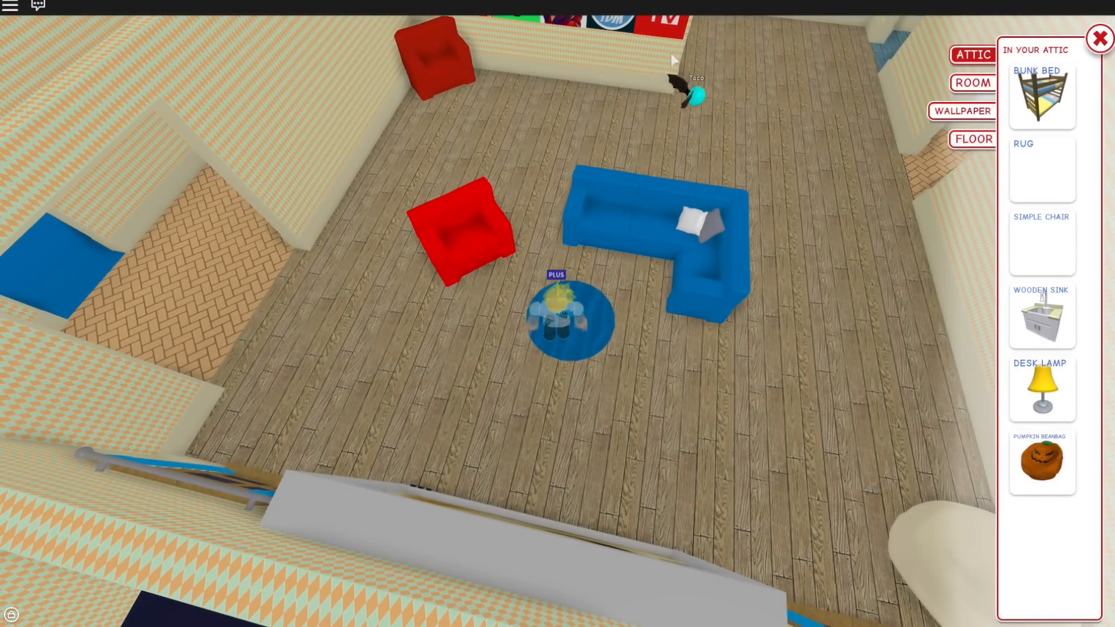
# Pick Black Cats from the owned wallpapers and apply it to the house walls
pyautogui.click(964, 111)
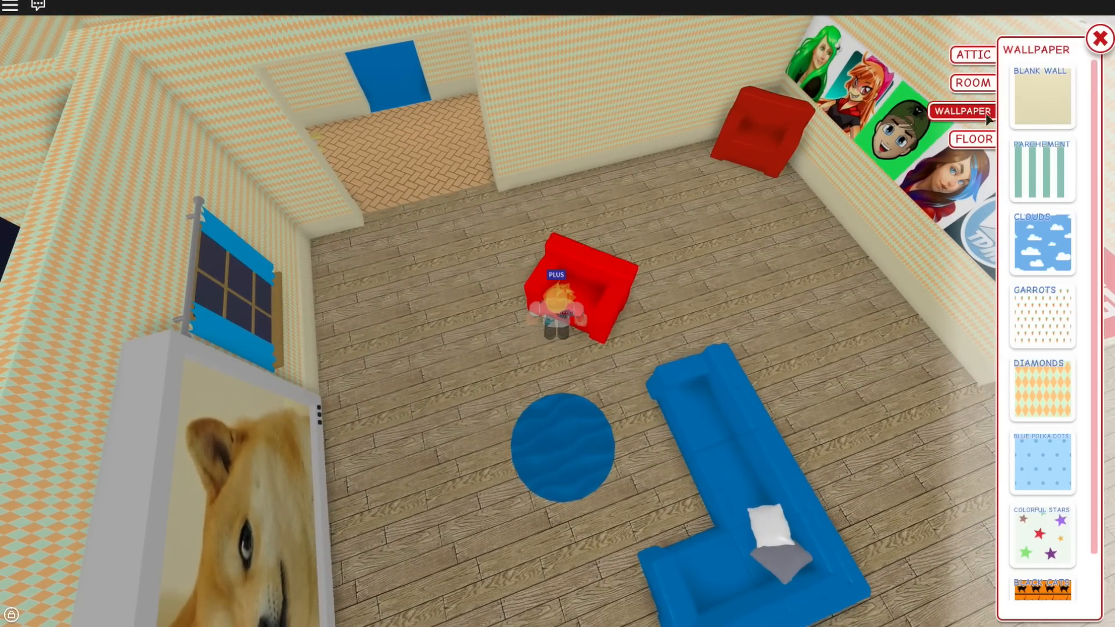
pyautogui.click(1041, 586)
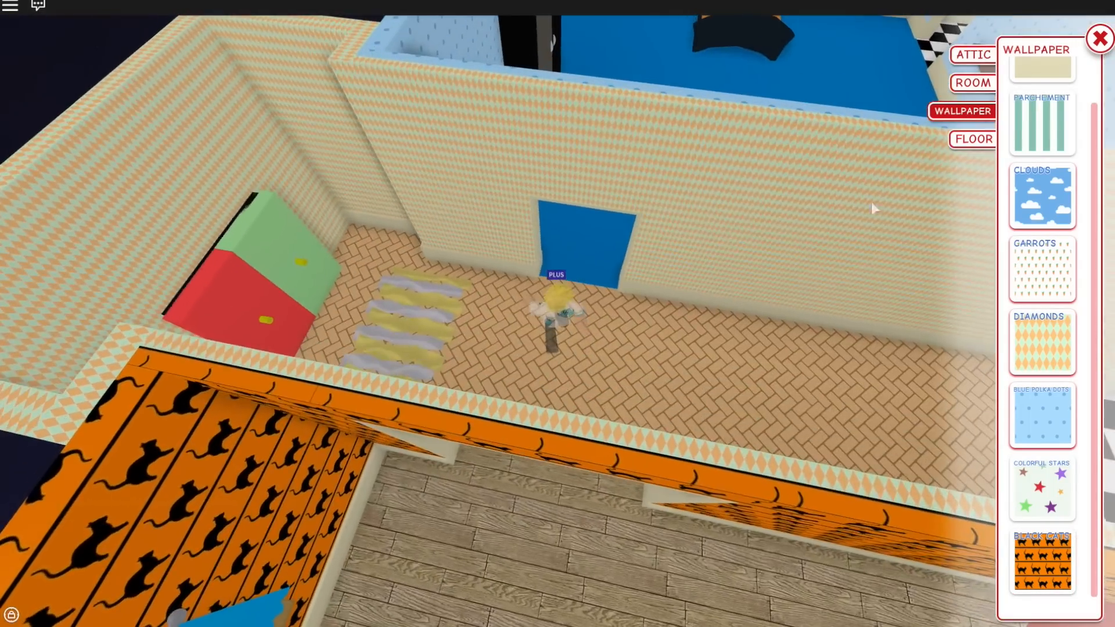
pyautogui.click(1042, 561)
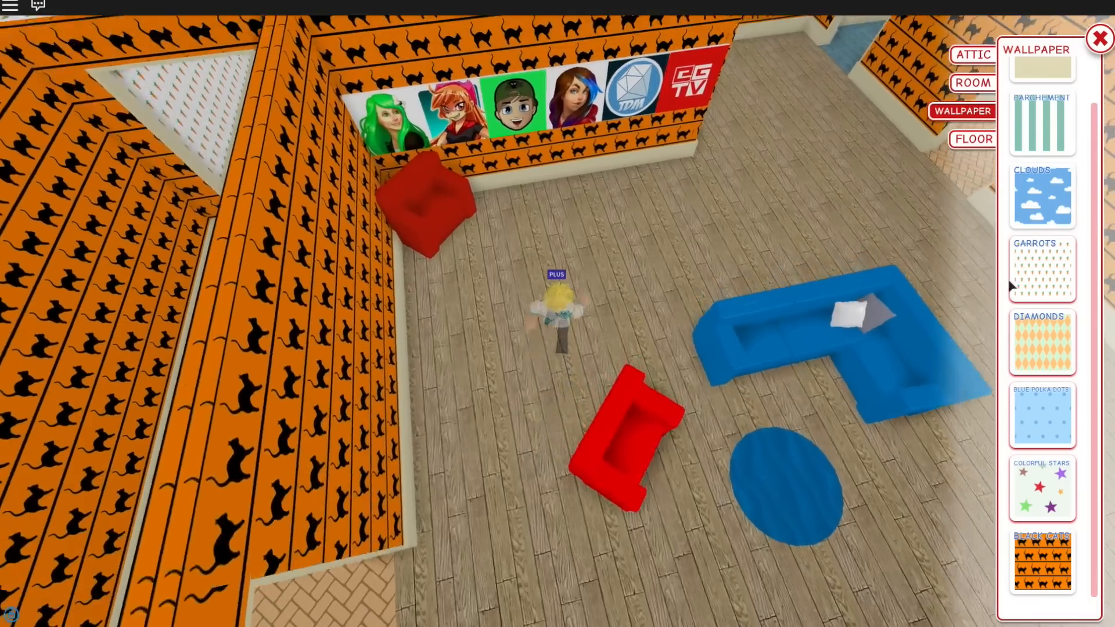
pyautogui.click(972, 54)
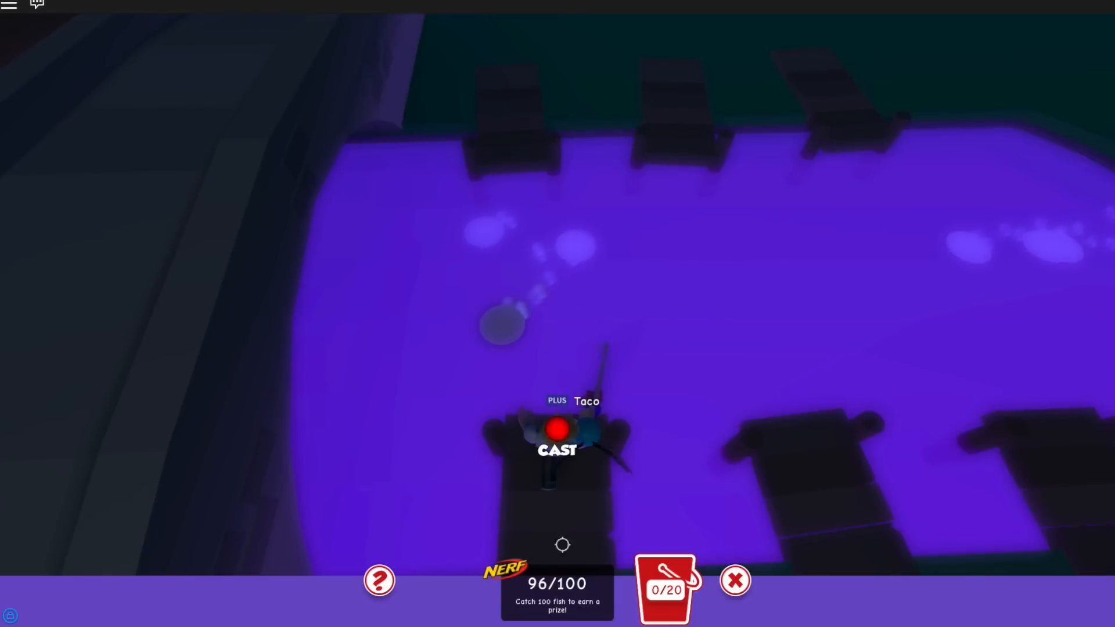
# Catch a new species and a Wooden Carnation pink fish, closing their catch cards
pyautogui.click(557, 430)
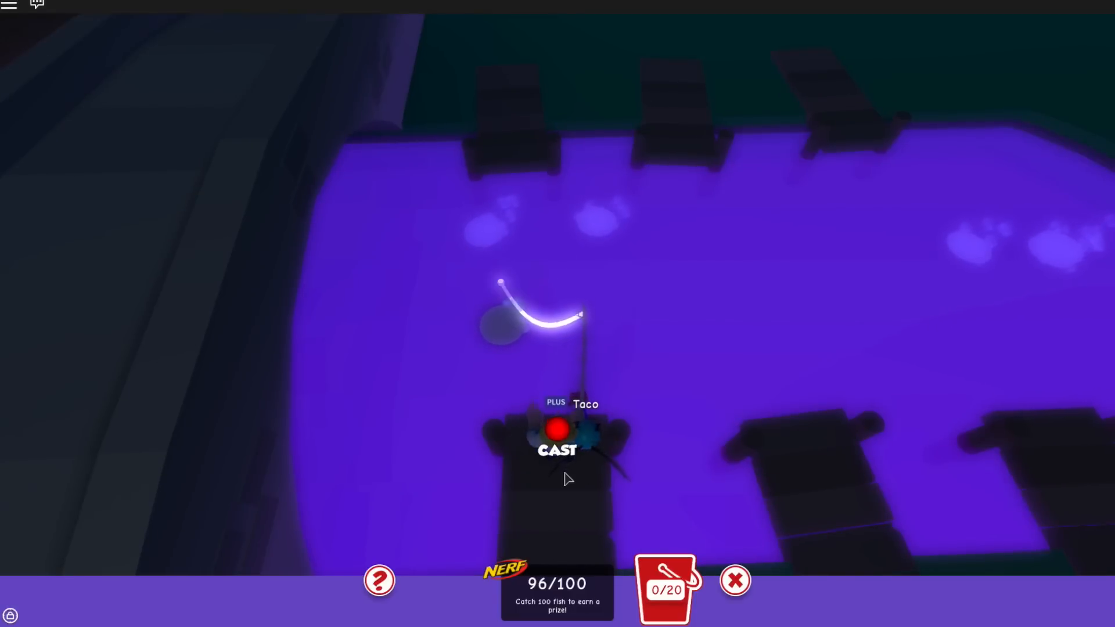
pyautogui.click(557, 449)
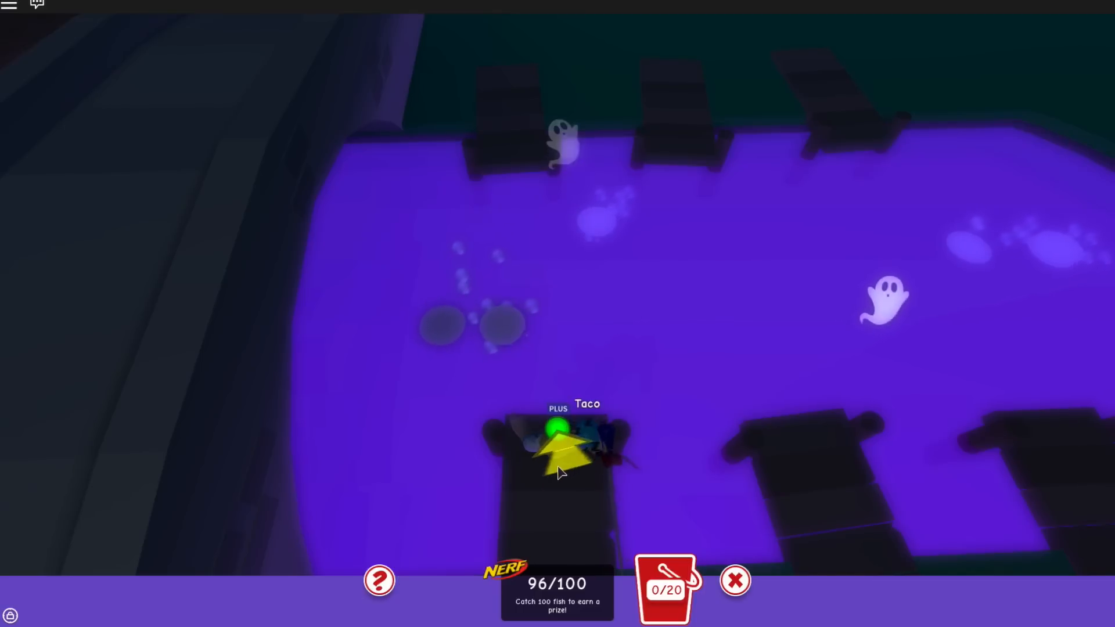
pyautogui.click(558, 455)
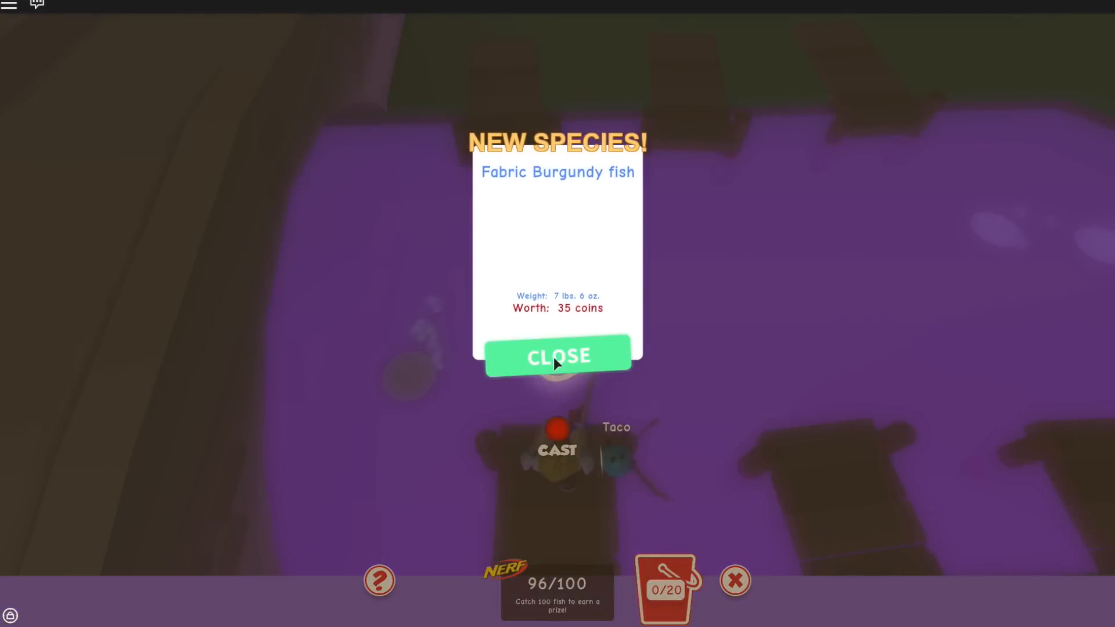
pyautogui.click(558, 355)
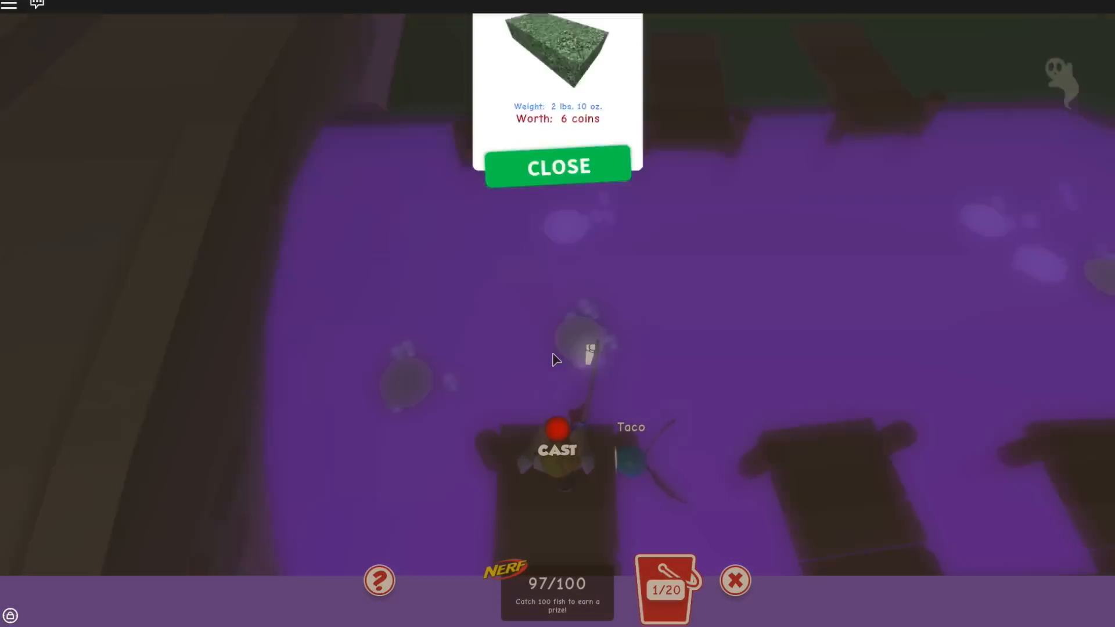
pyautogui.click(558, 167)
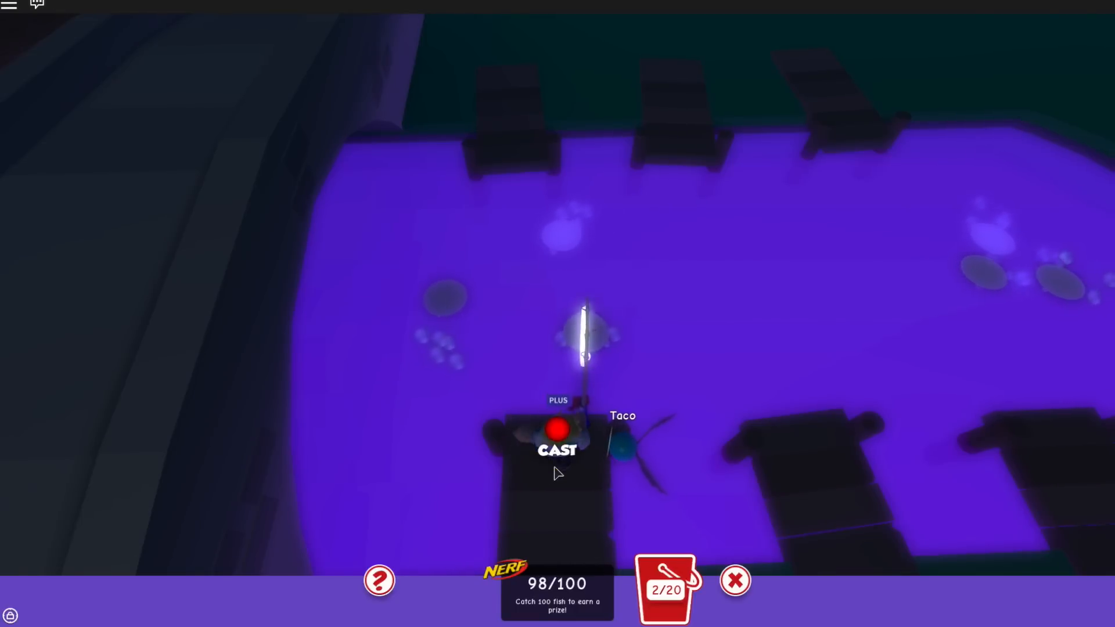
pyautogui.click(557, 430)
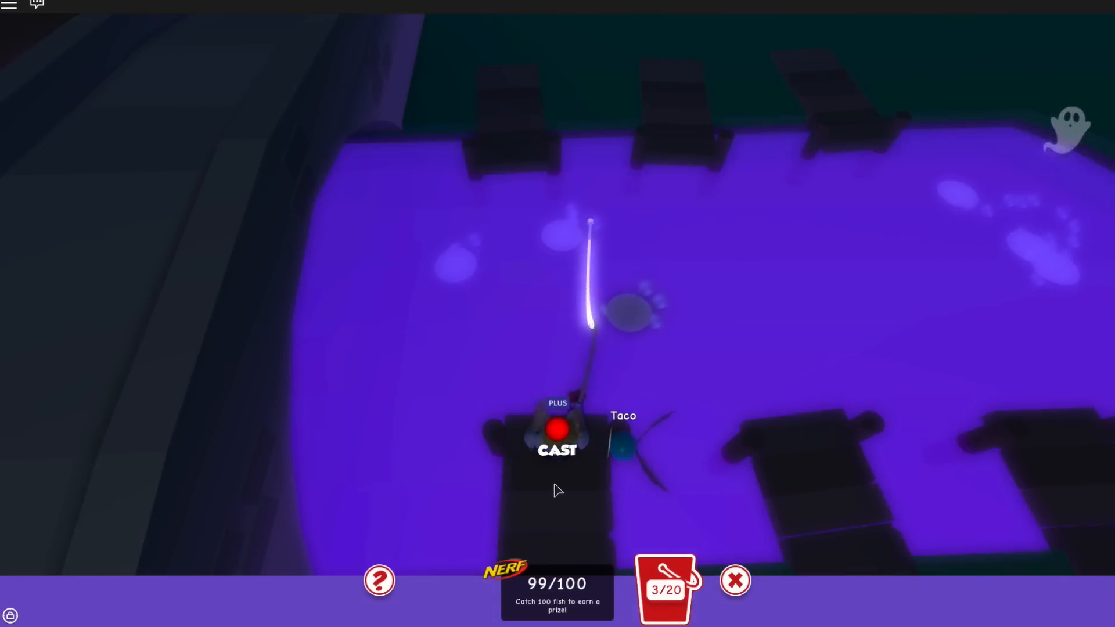
pyautogui.click(557, 430)
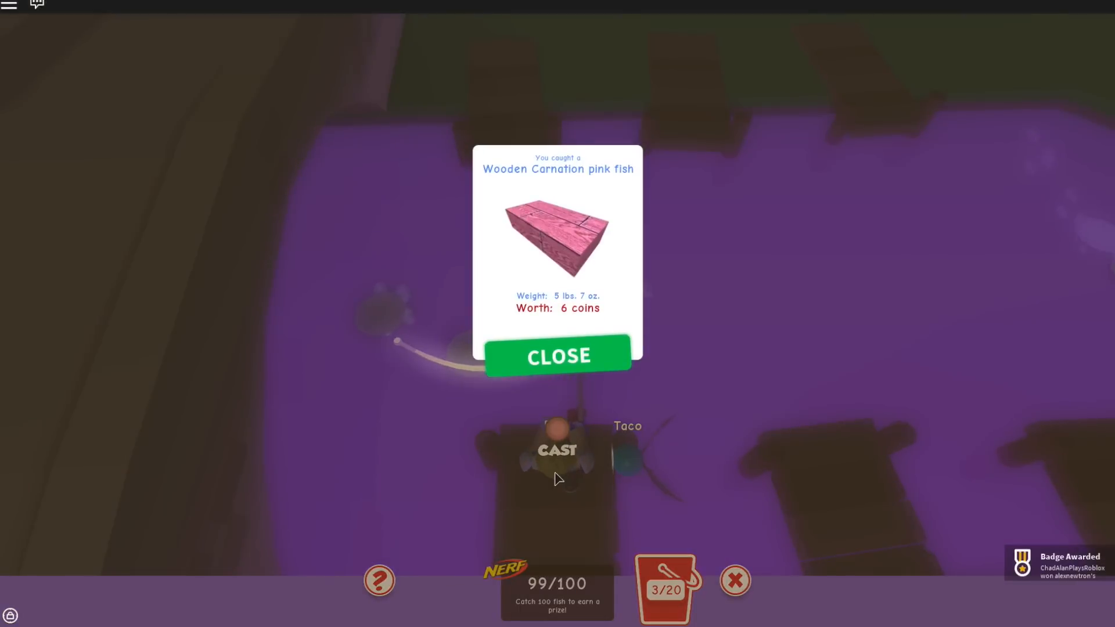
pyautogui.click(557, 355)
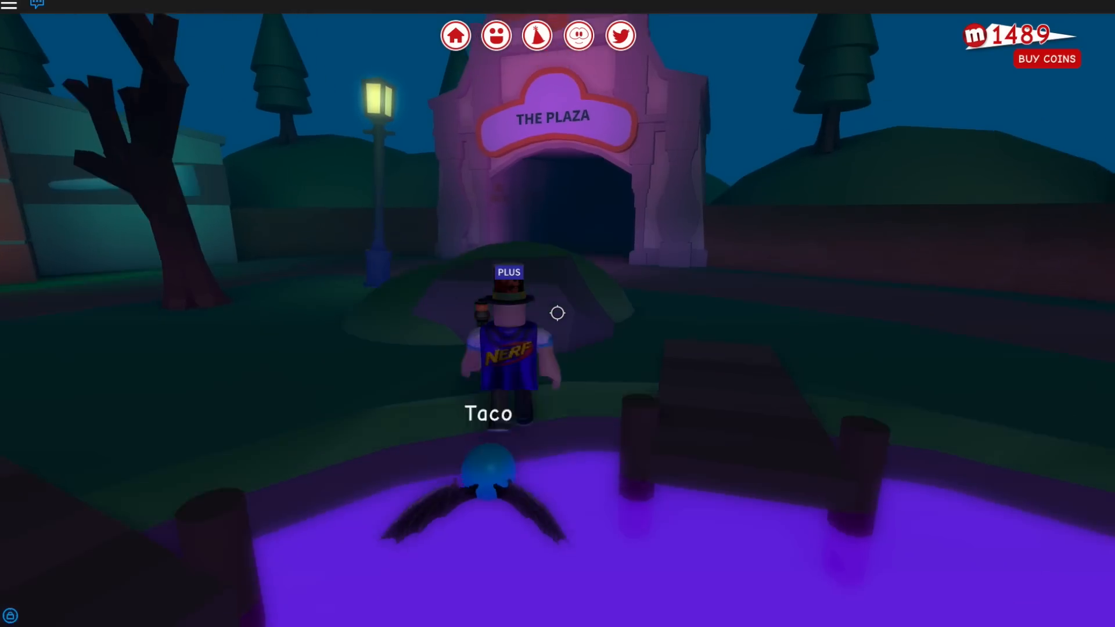
# Walk forward from the pond toward the Home Improvement store
pyautogui.press('w')
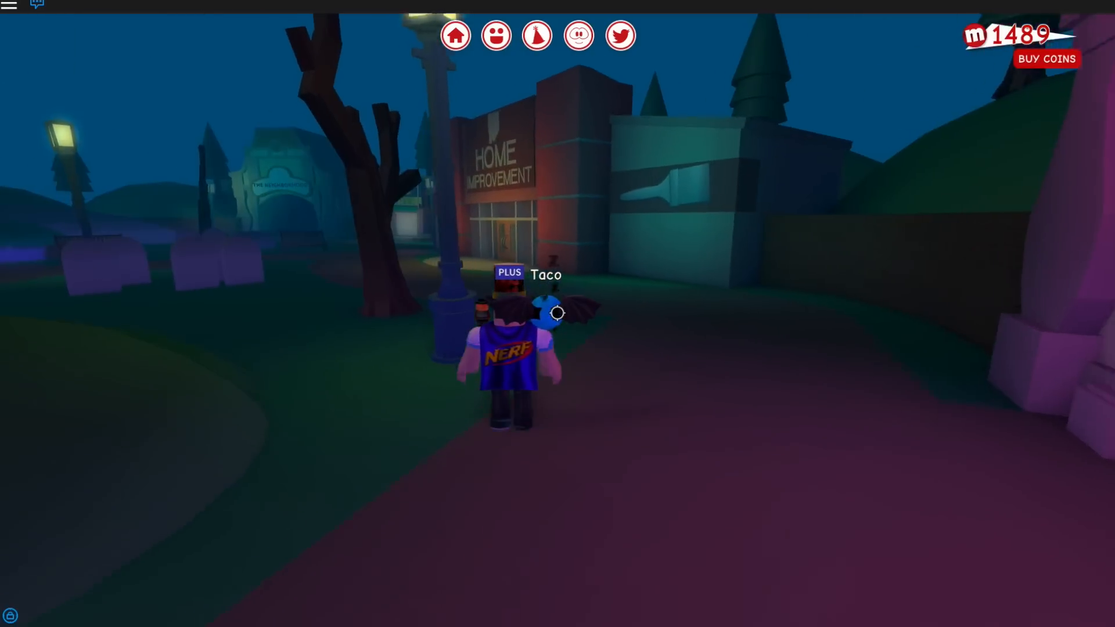
pyautogui.moveTo(558, 313)
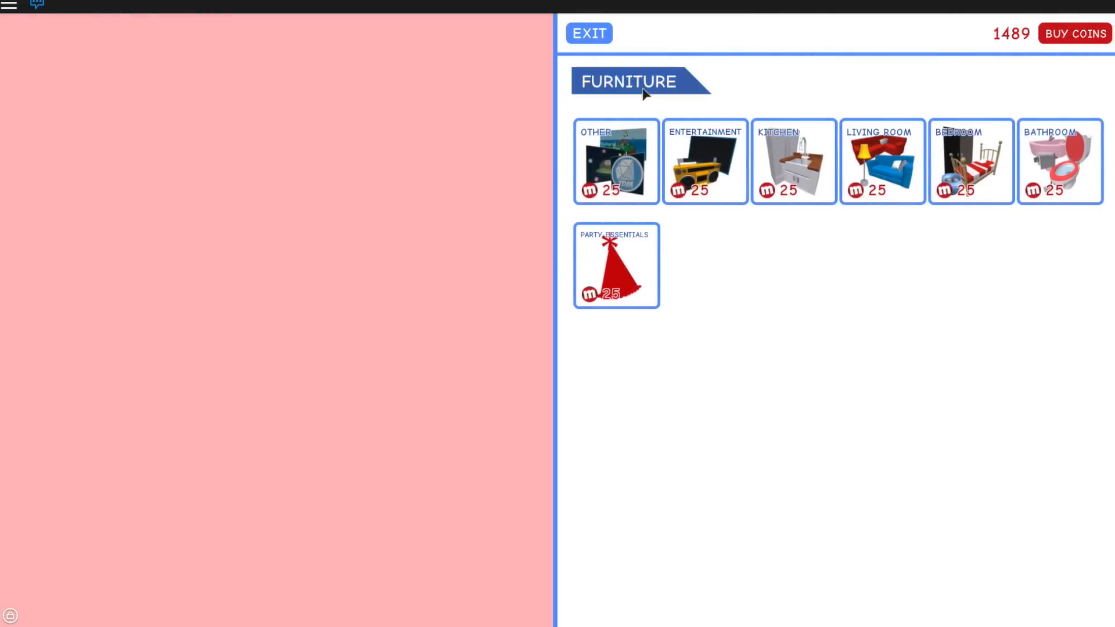
# Buy the Coffin Couch from the Living Room category for 750 coins
pyautogui.click(588, 32)
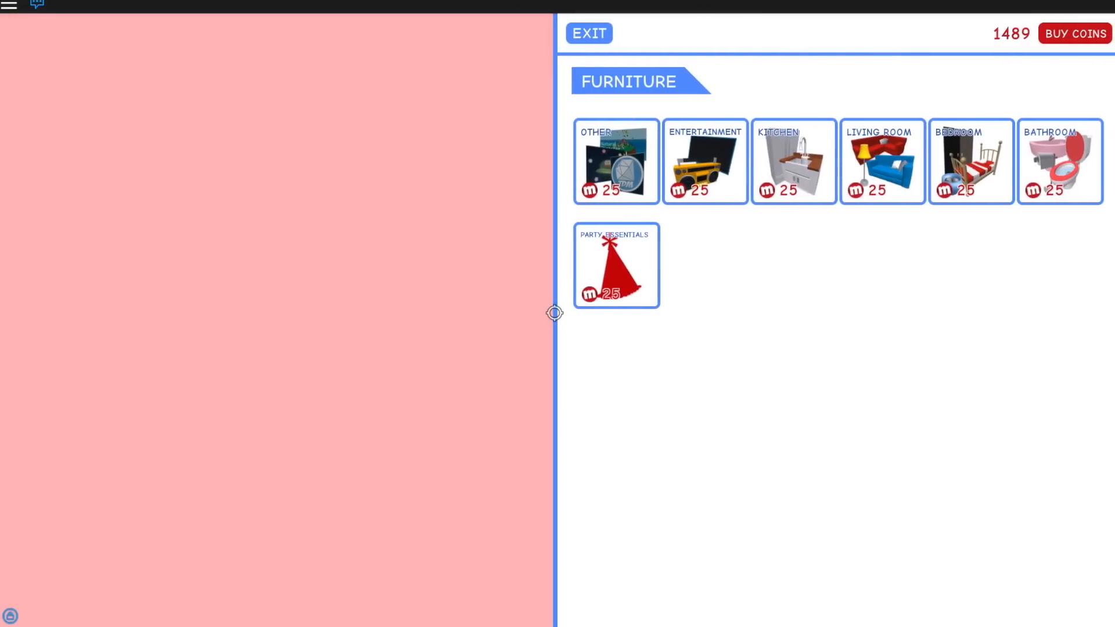
pyautogui.click(882, 161)
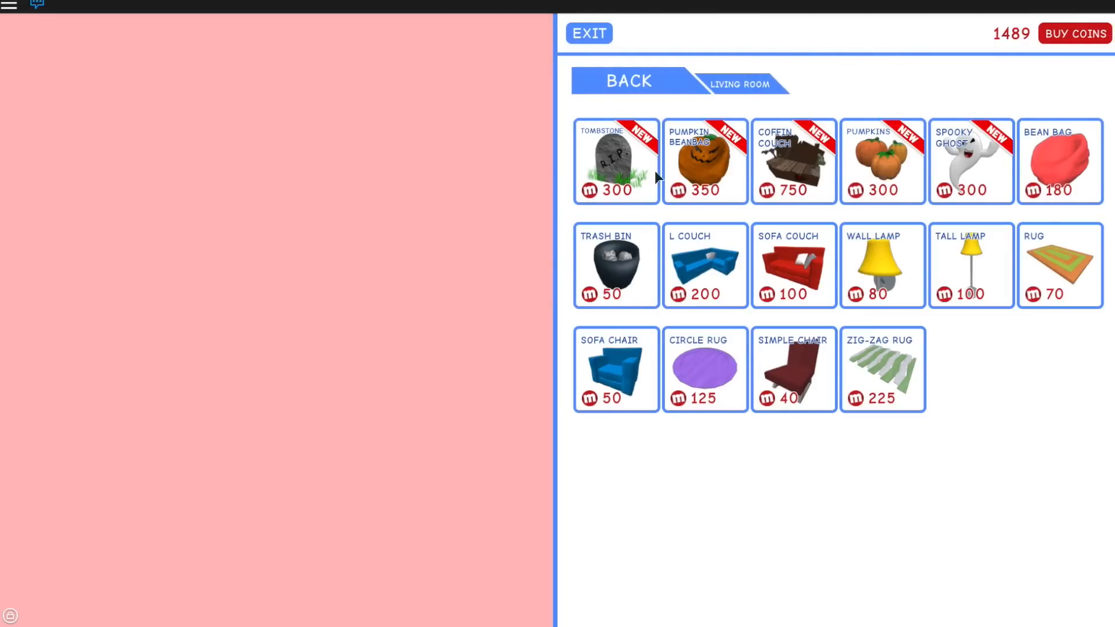
pyautogui.moveTo(973, 168)
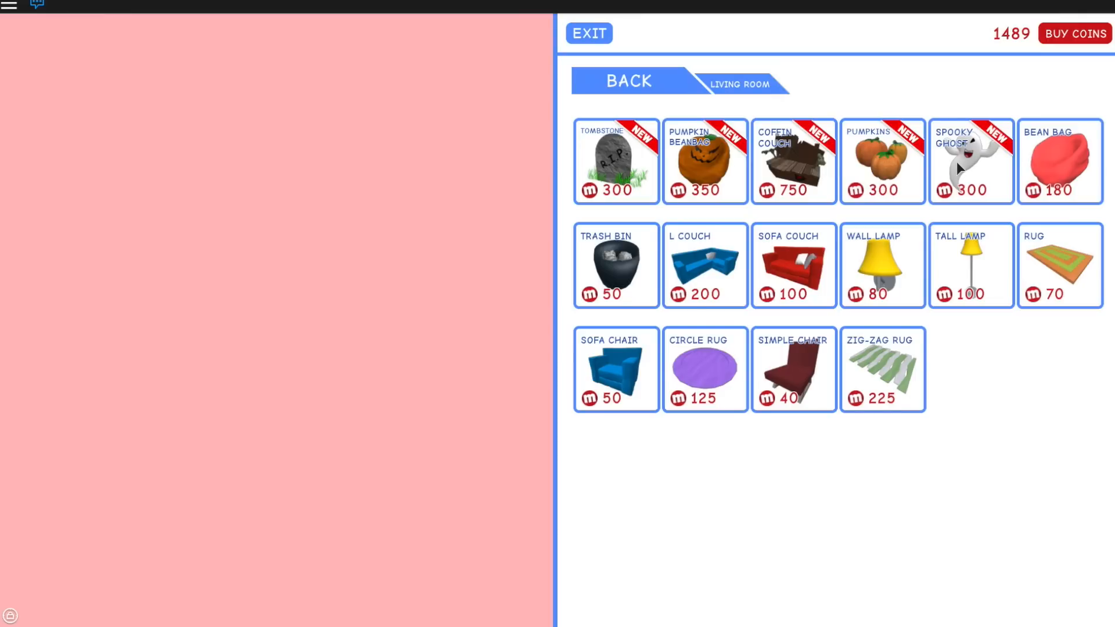
pyautogui.click(794, 160)
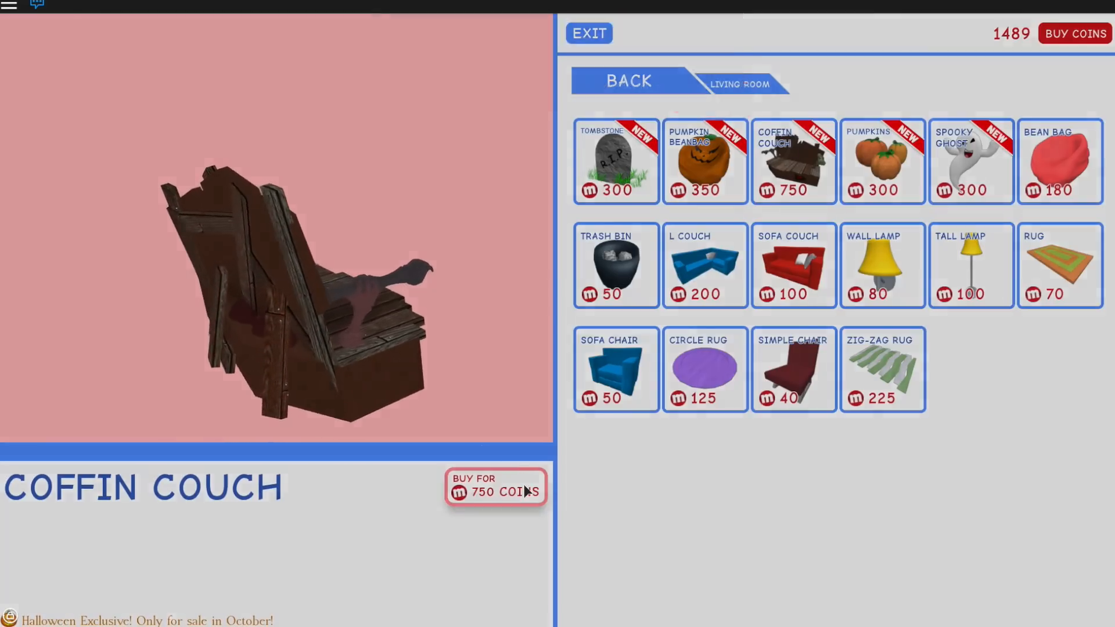
pyautogui.click(495, 487)
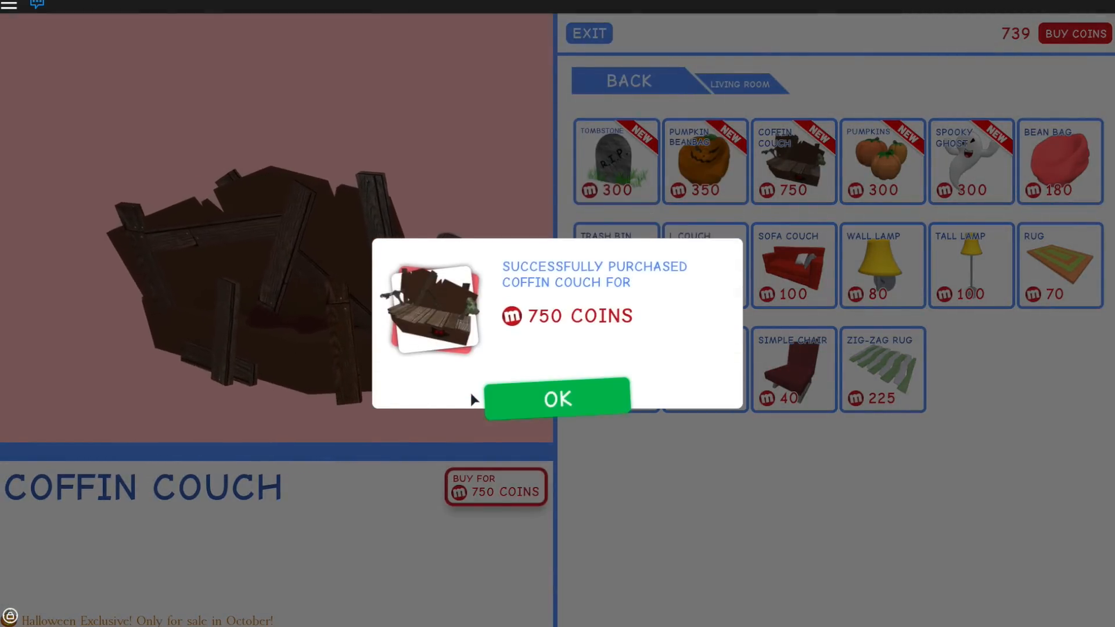
pyautogui.click(557, 399)
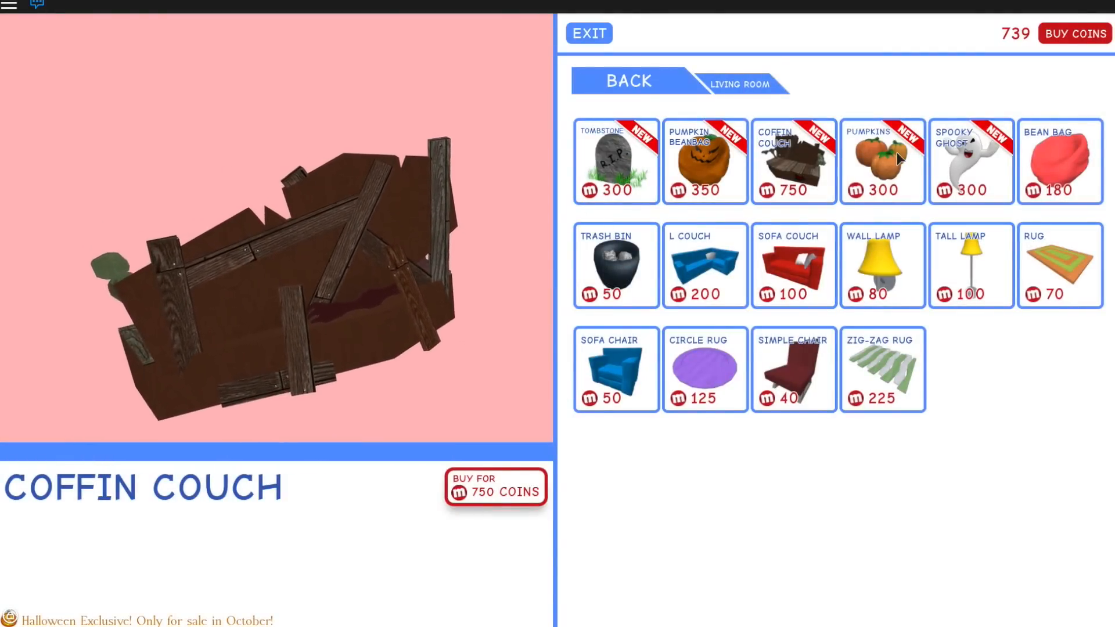
# Buy the Pumpkins for 300 coins, leaving 439 coins
pyautogui.click(881, 161)
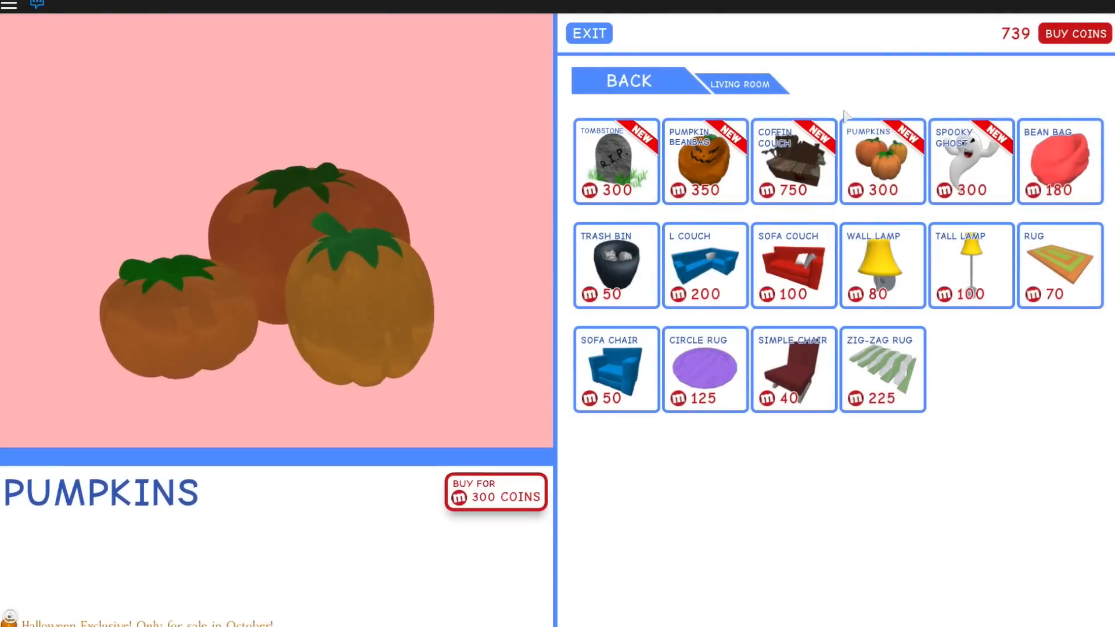
pyautogui.click(495, 492)
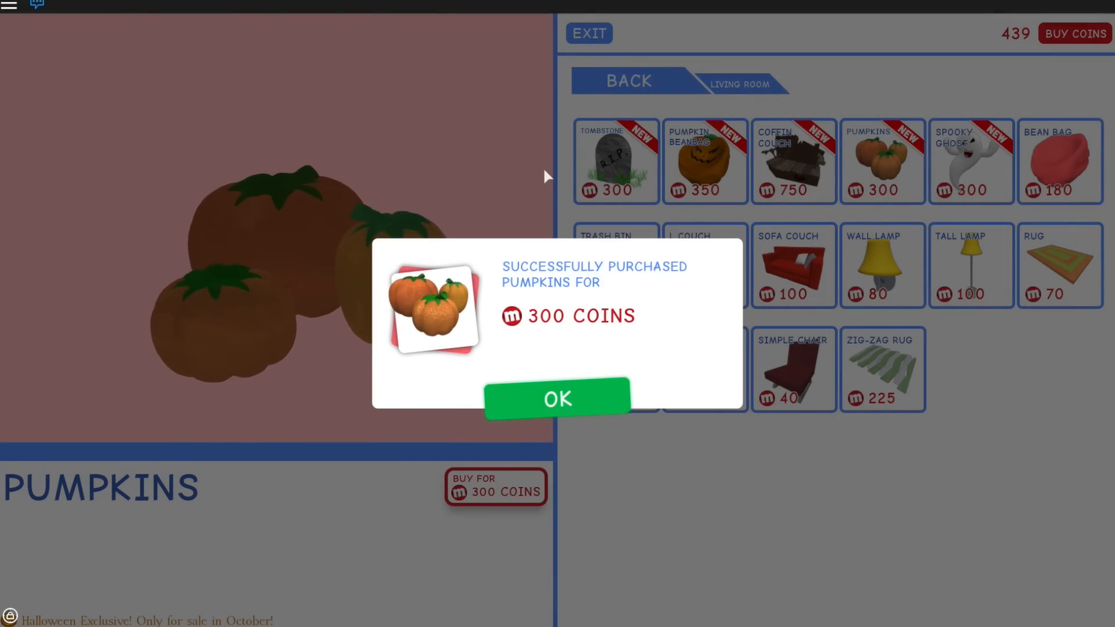
pyautogui.click(557, 399)
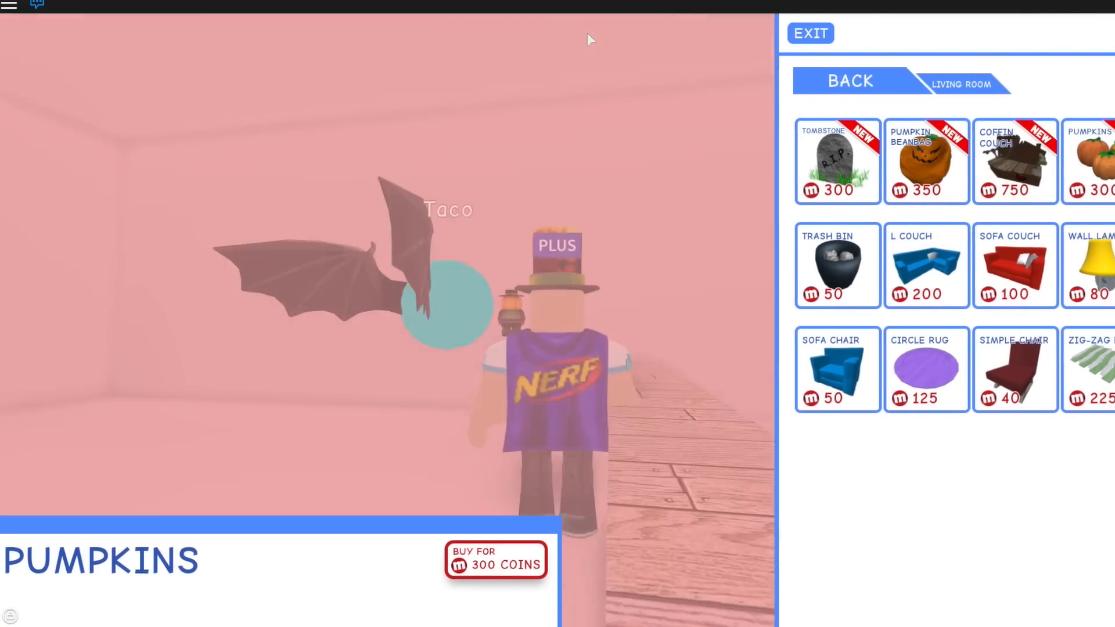
# Leave the furniture shop and head home to the estate's attic storage
pyautogui.click(810, 32)
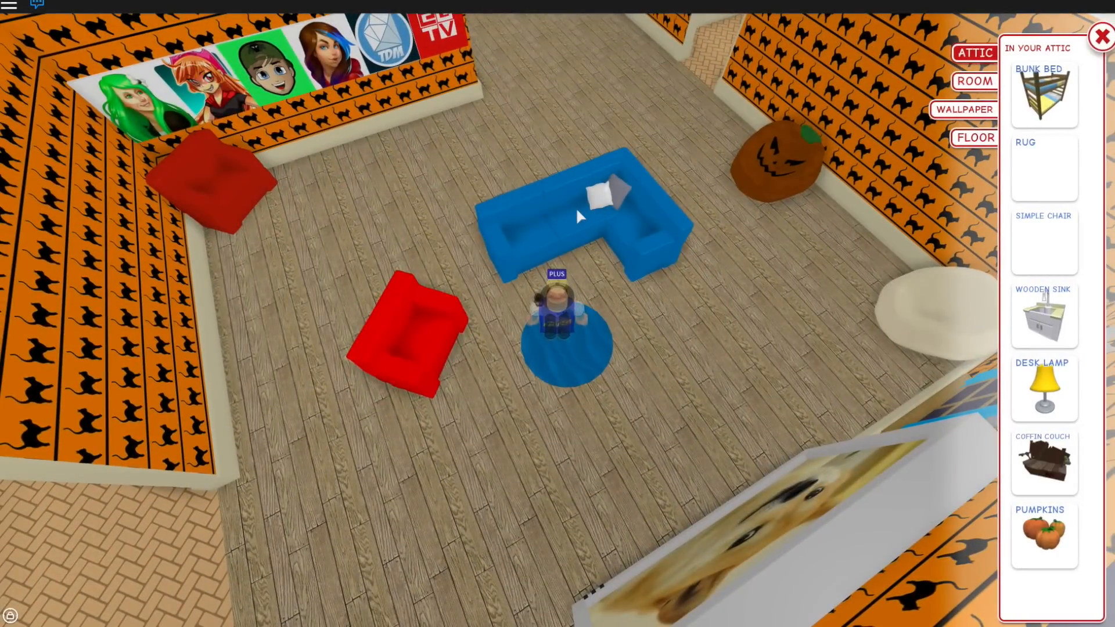
# Store the blue L Couch, place the Coffin Couch, and set Pumpkins in the hallway
pyautogui.click(558, 313)
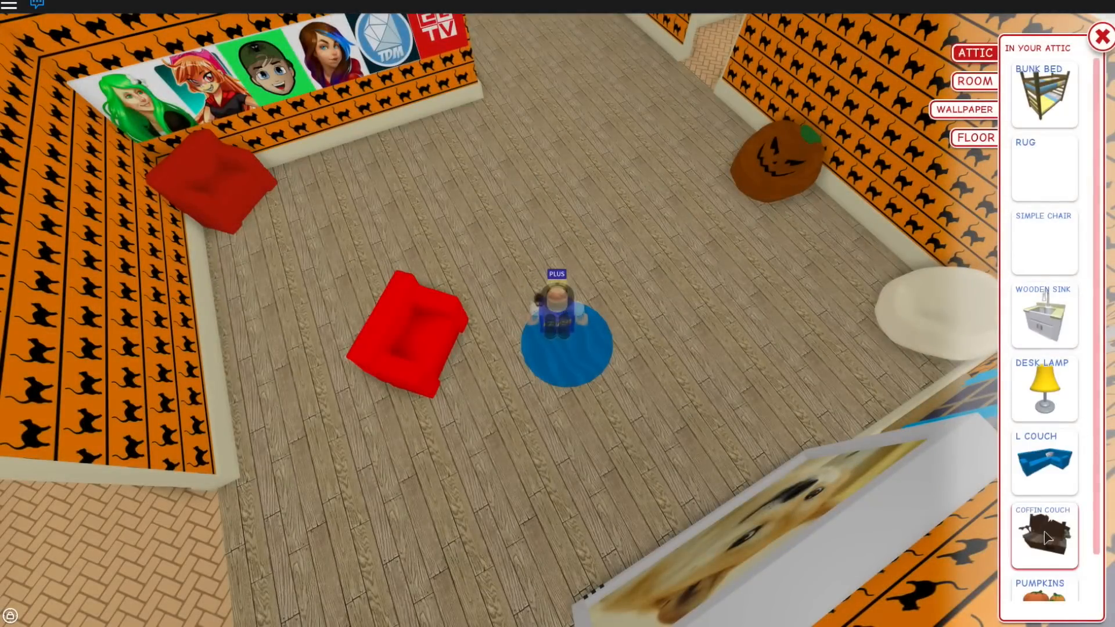
pyautogui.click(1043, 535)
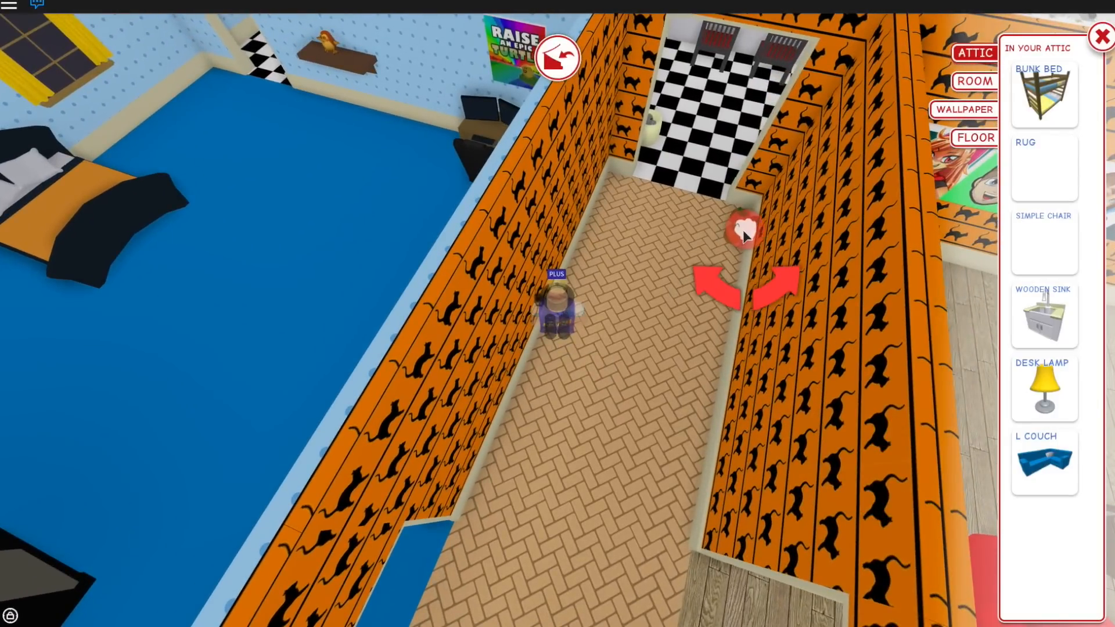
pyautogui.click(1102, 35)
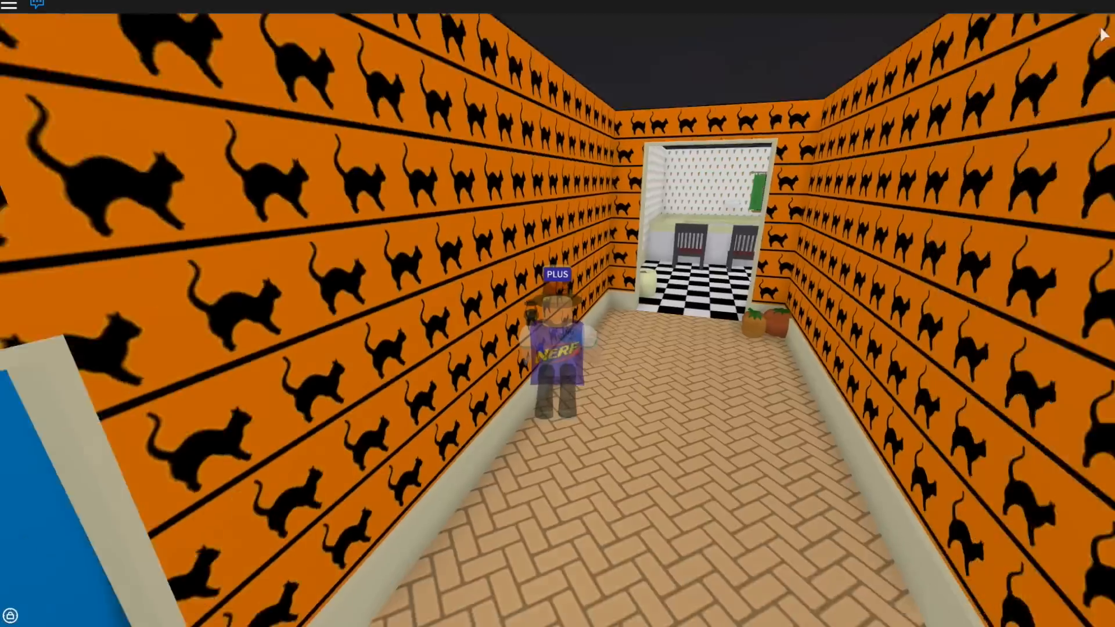